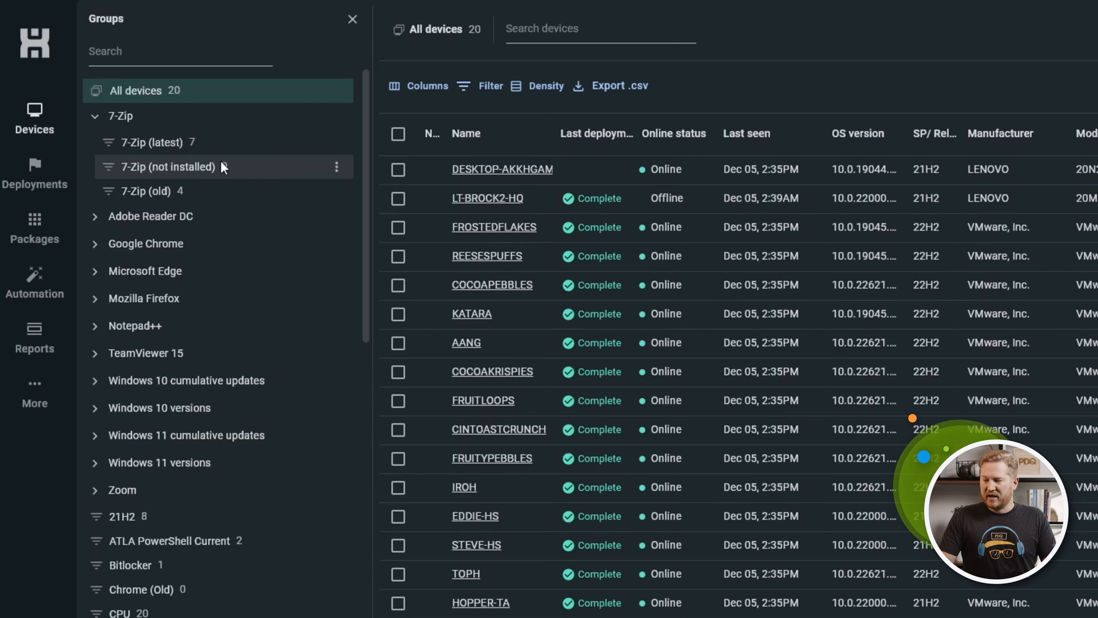
mouse_move(204, 197)
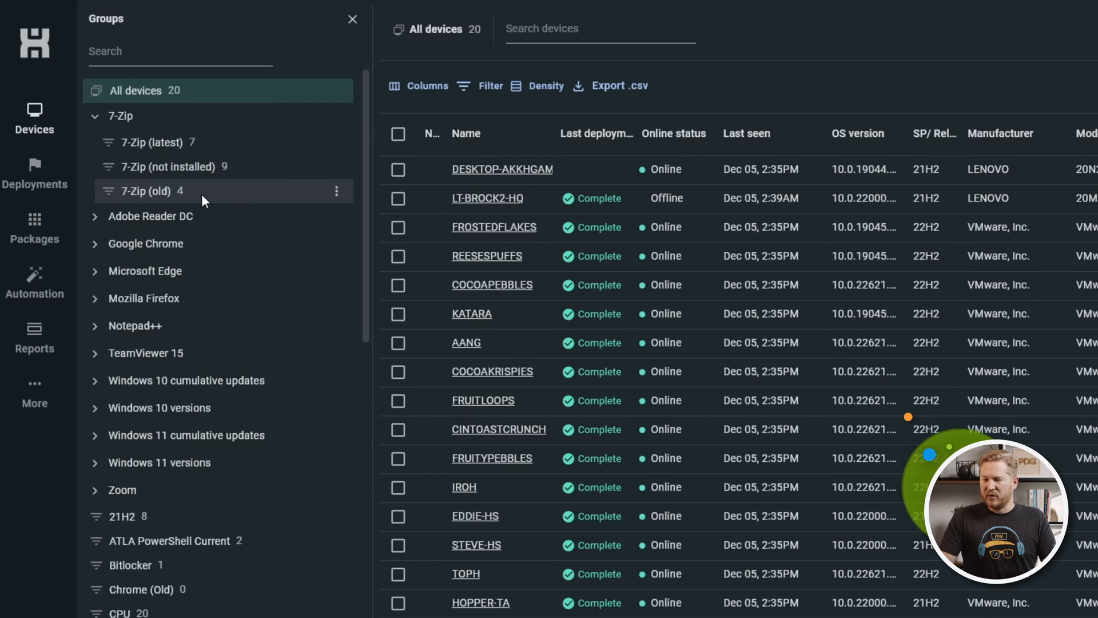
View the seven devices in the 7-Zip (latest) group, then collapse the 7-Zip folder.
click(150, 142)
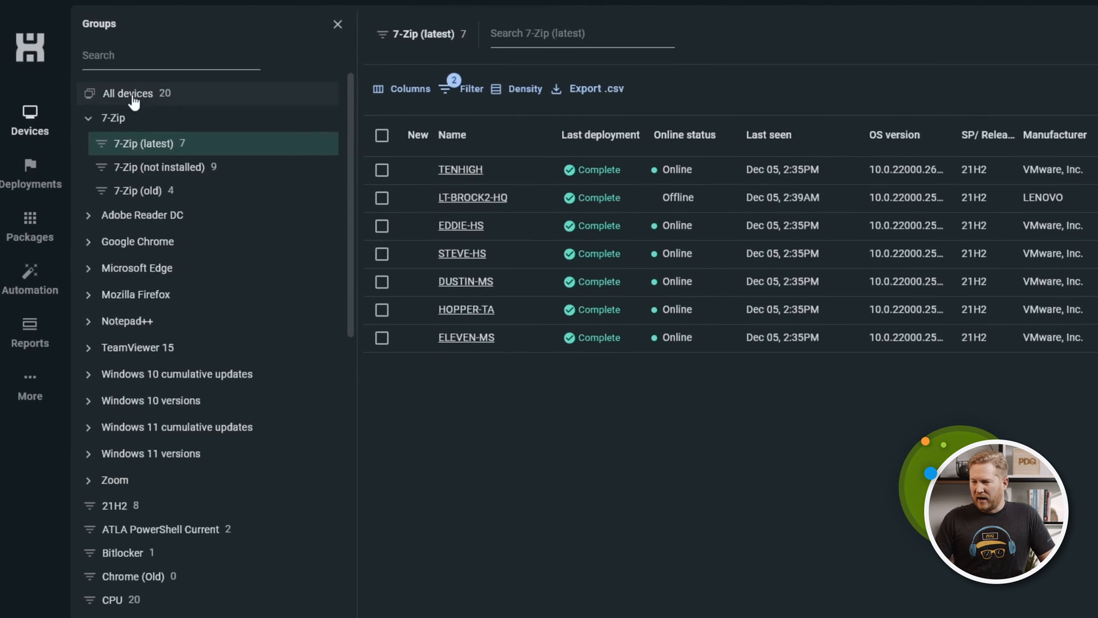
click(89, 117)
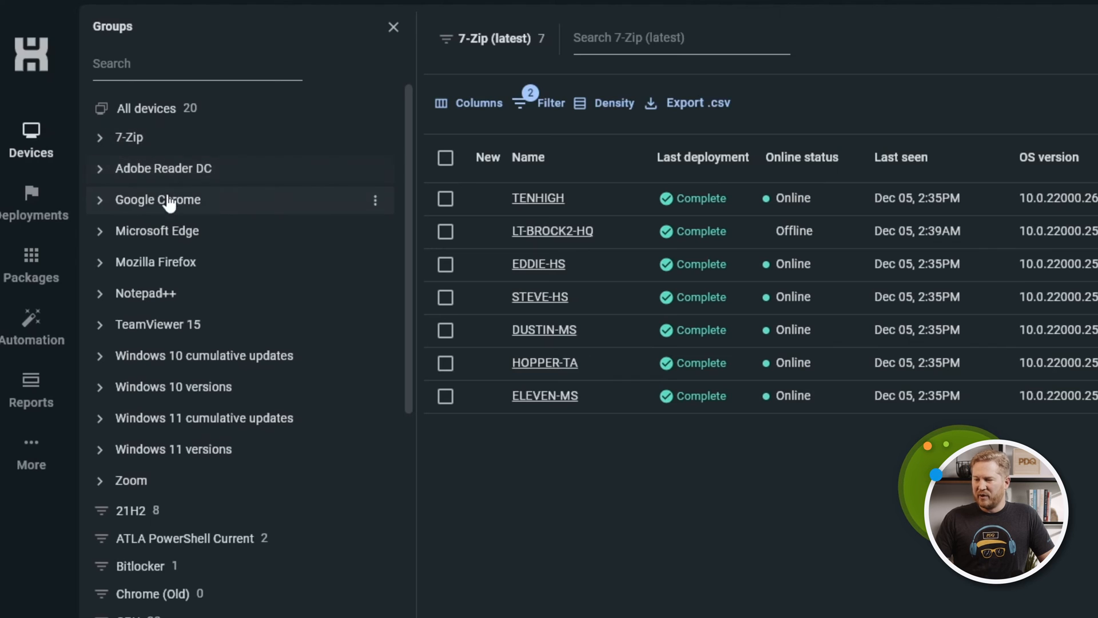
mouse_move(281, 309)
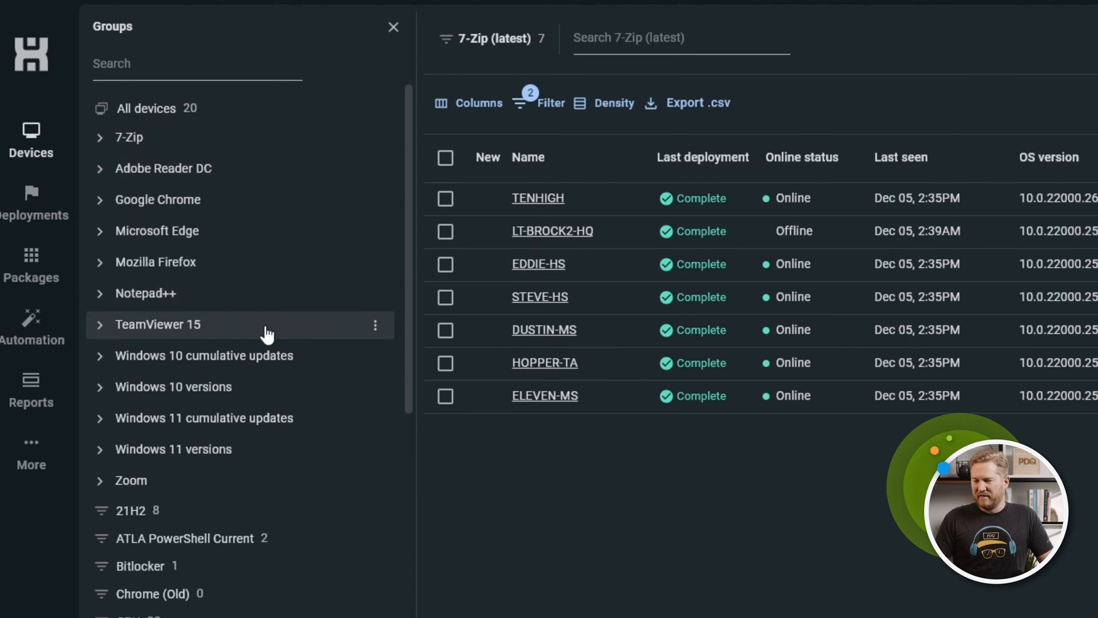
mouse_move(319, 387)
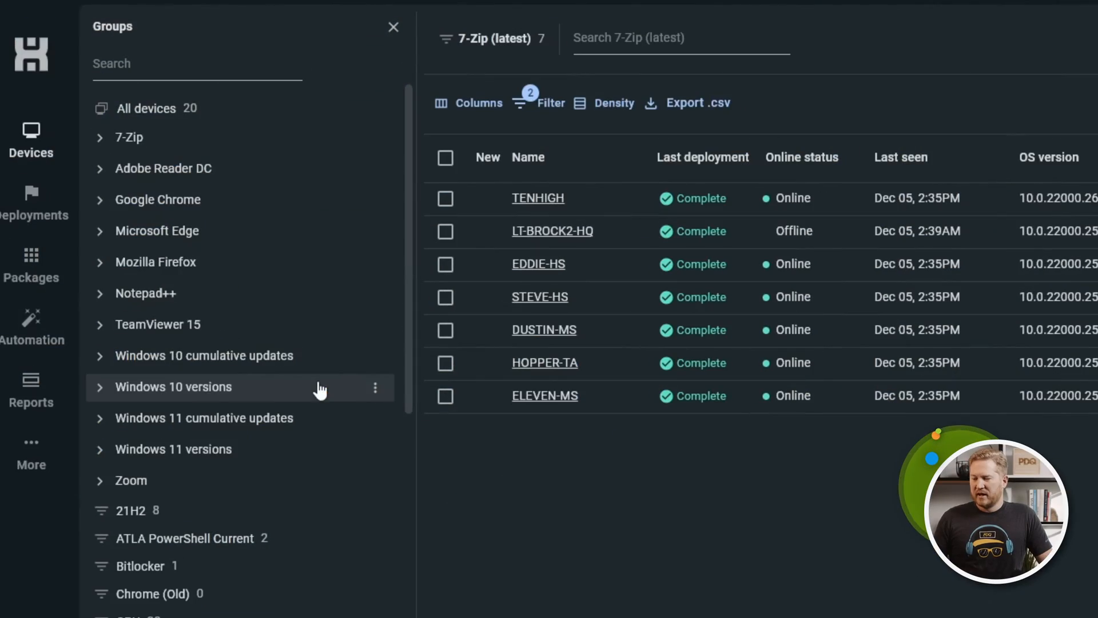
mouse_move(322, 422)
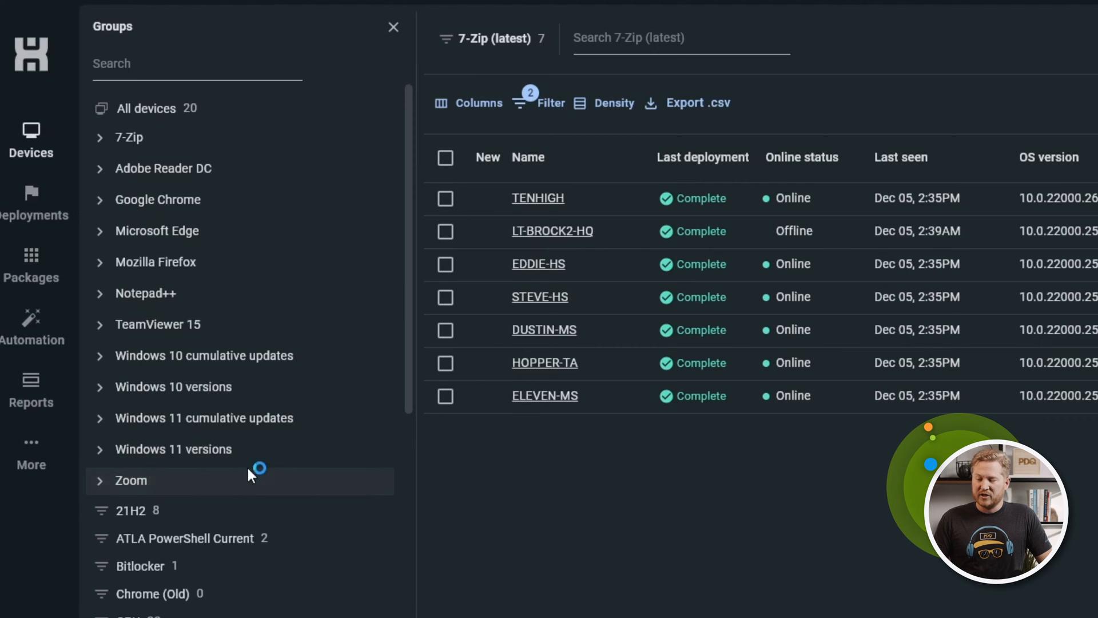
mouse_move(290, 445)
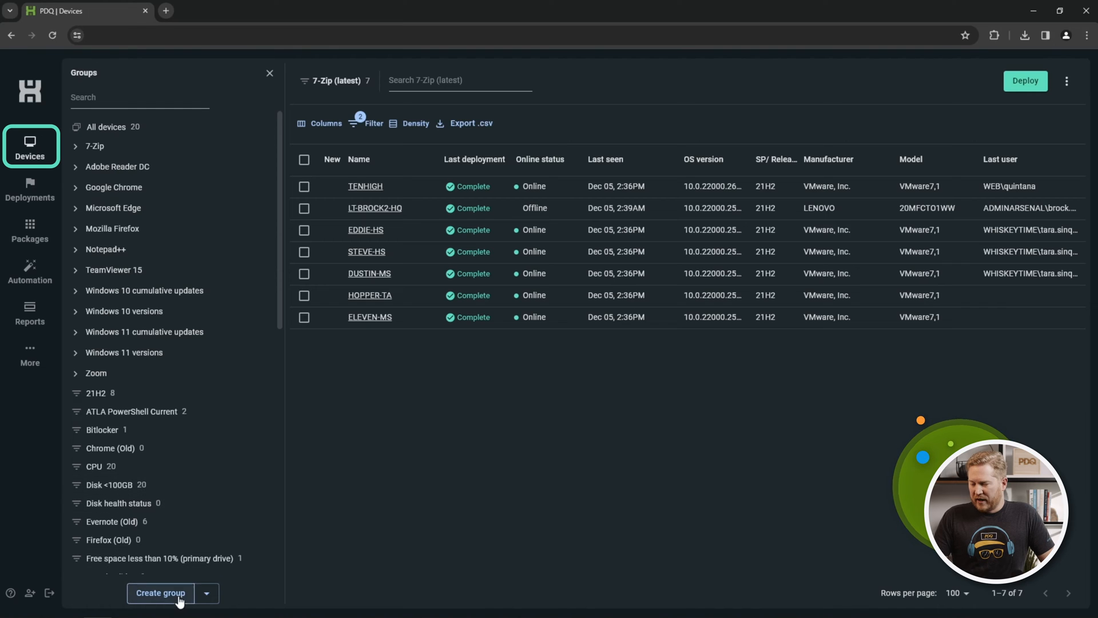
Start a new static group named ATLA.
click(160, 593)
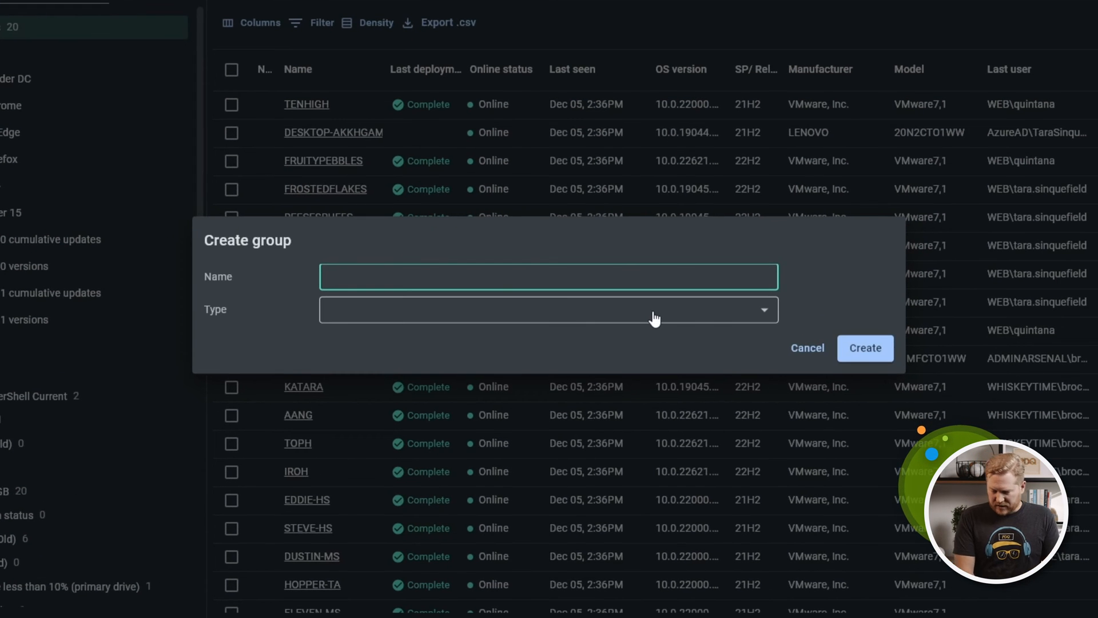
text(ATLA)
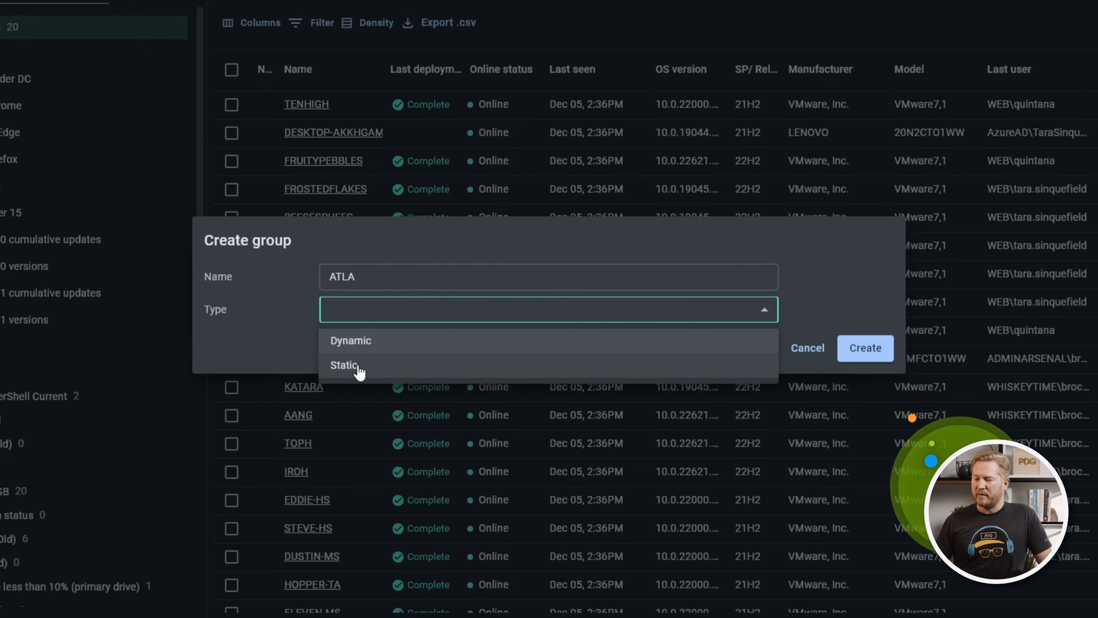
click(342, 365)
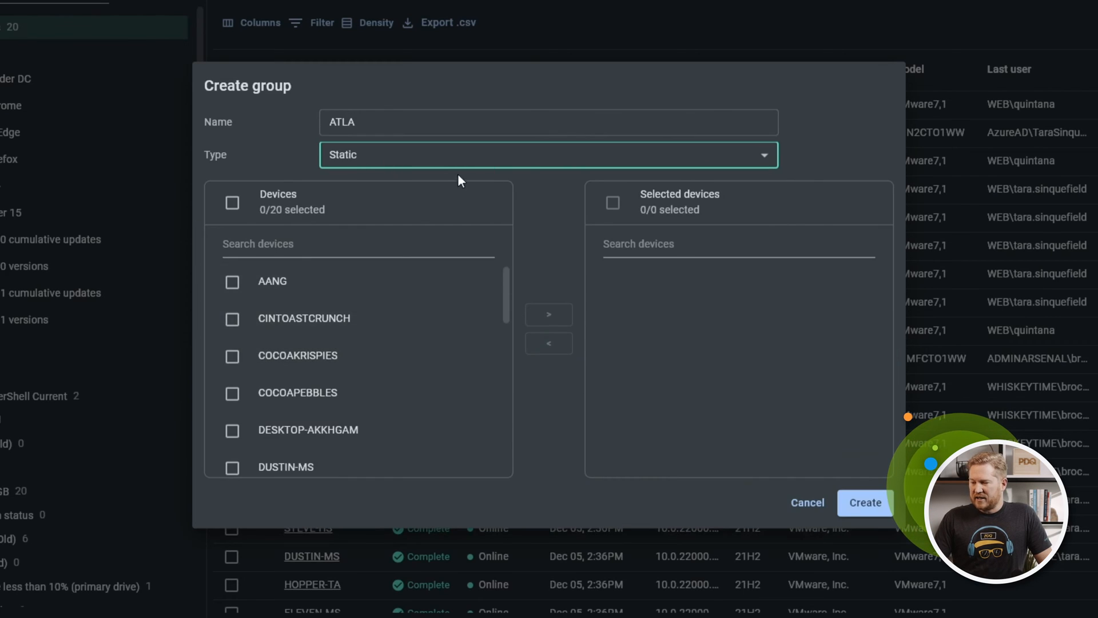
Pick AANG, IROH, KATARA and TOPH as the ATLA group's devices.
click(232, 281)
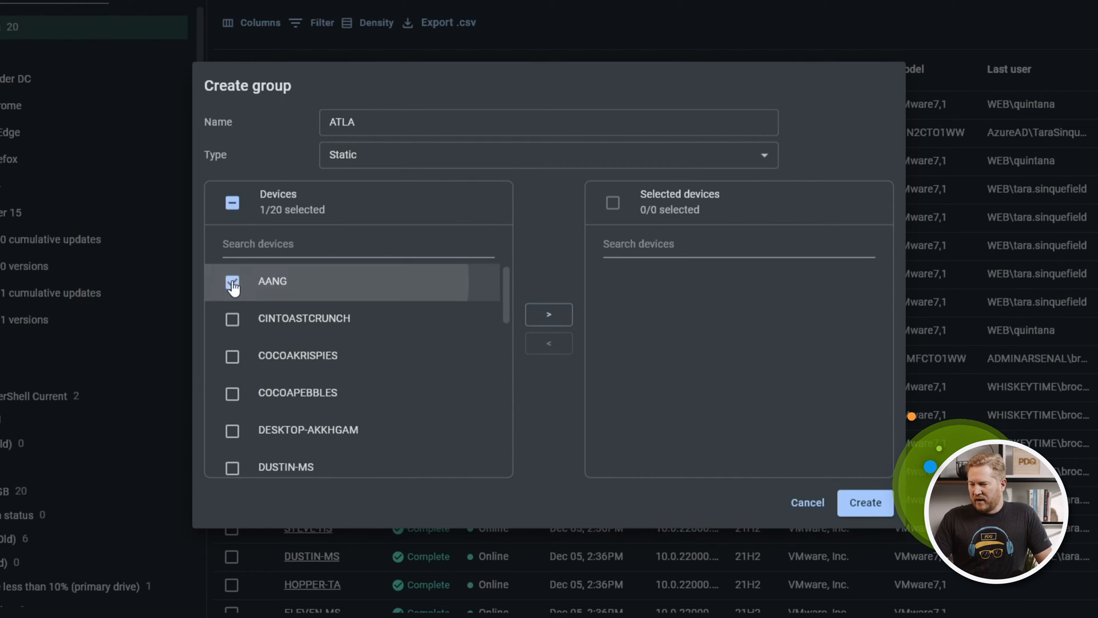
scroll(down, 3)
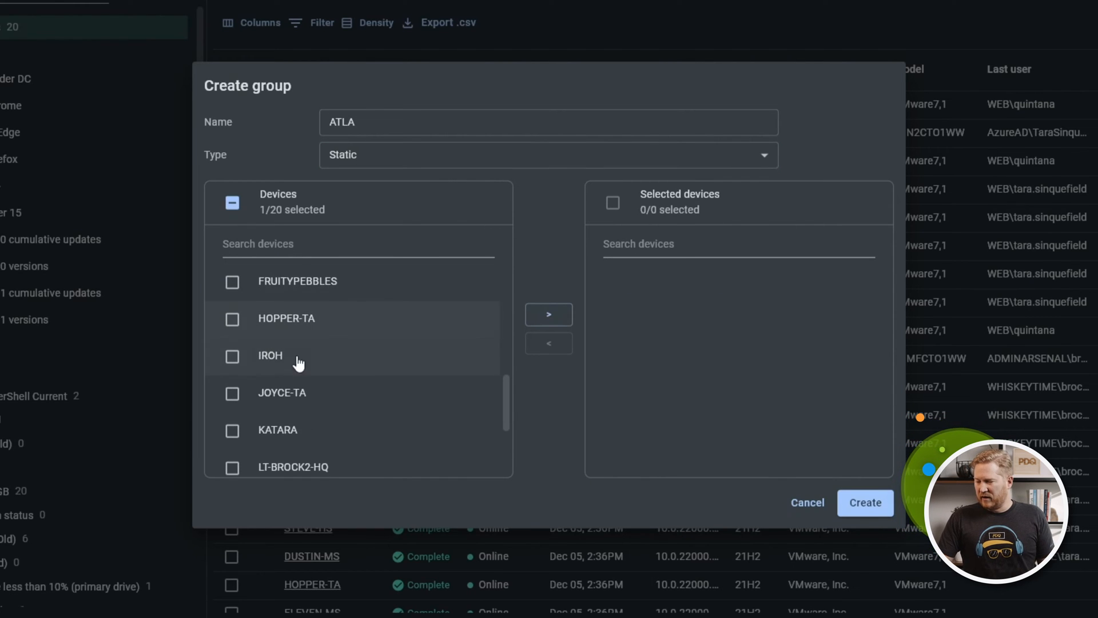
click(232, 356)
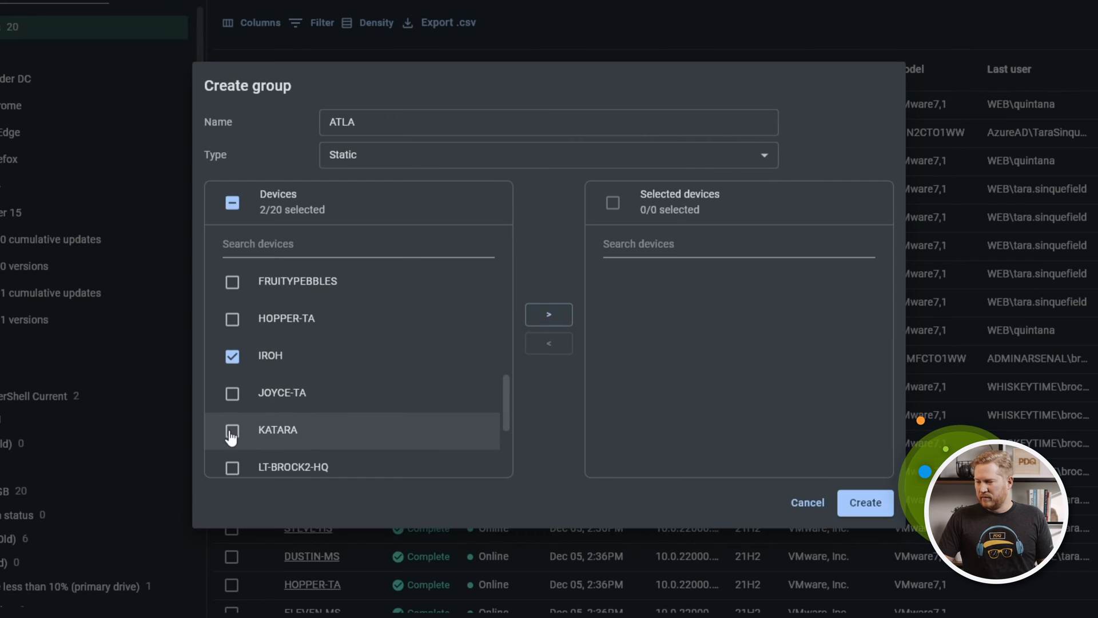
click(232, 429)
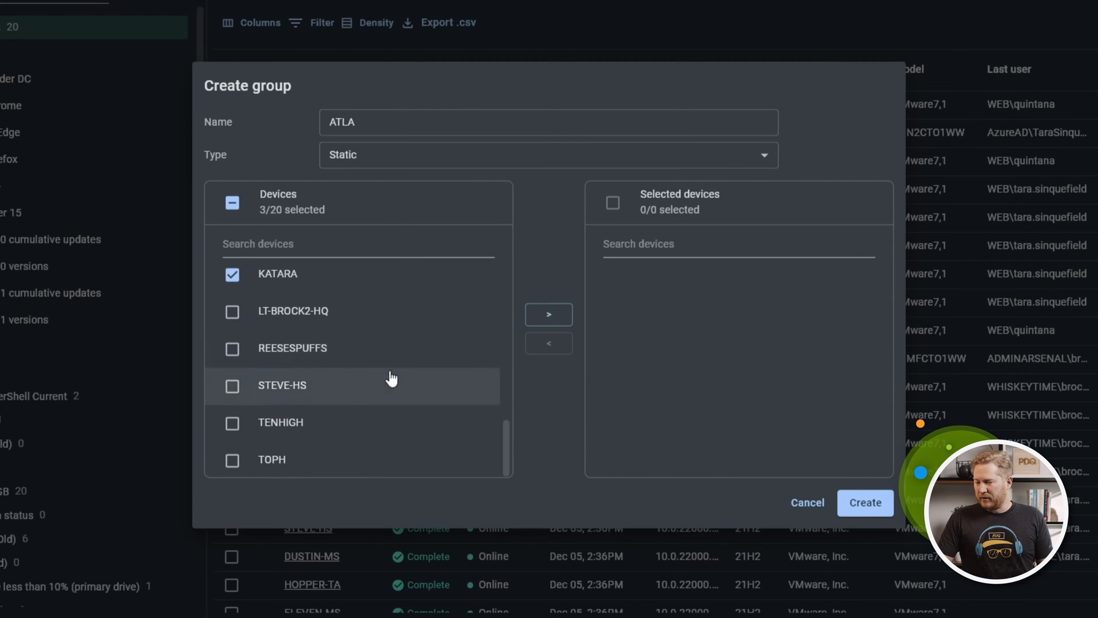
click(232, 460)
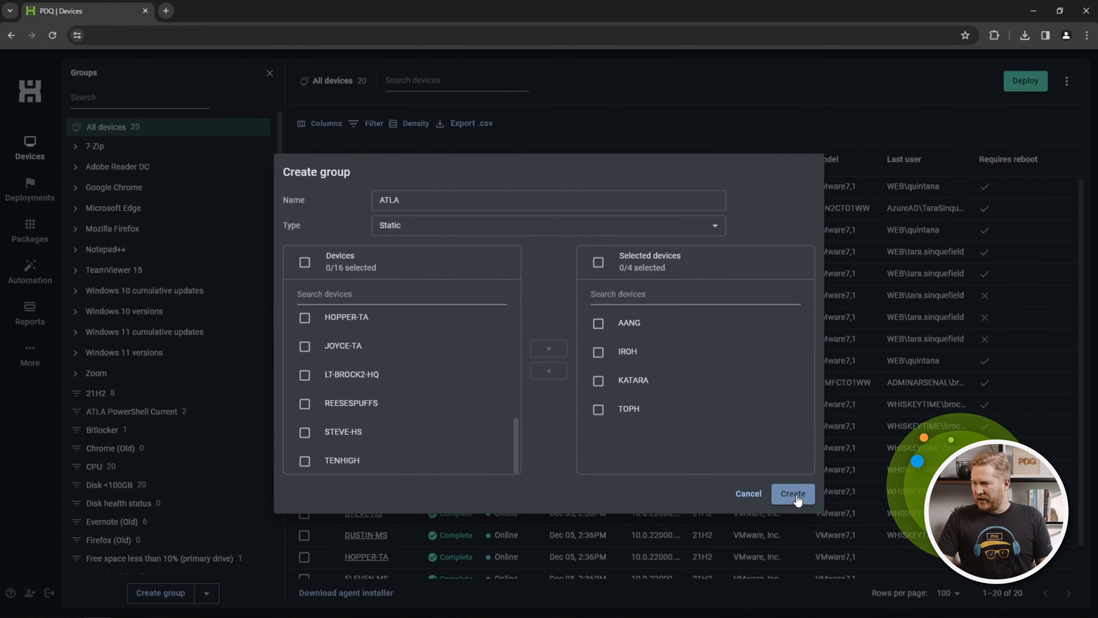
Create the ATLA group and view its four devices KATARA, AANG, TOPH and IROH.
click(792, 494)
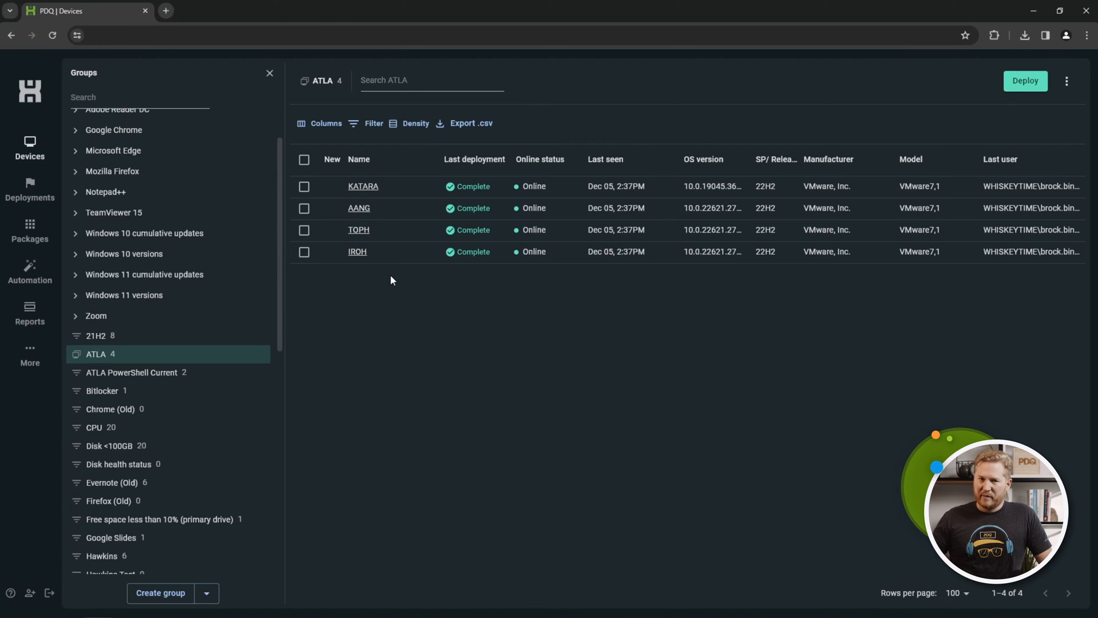
mouse_move(434, 357)
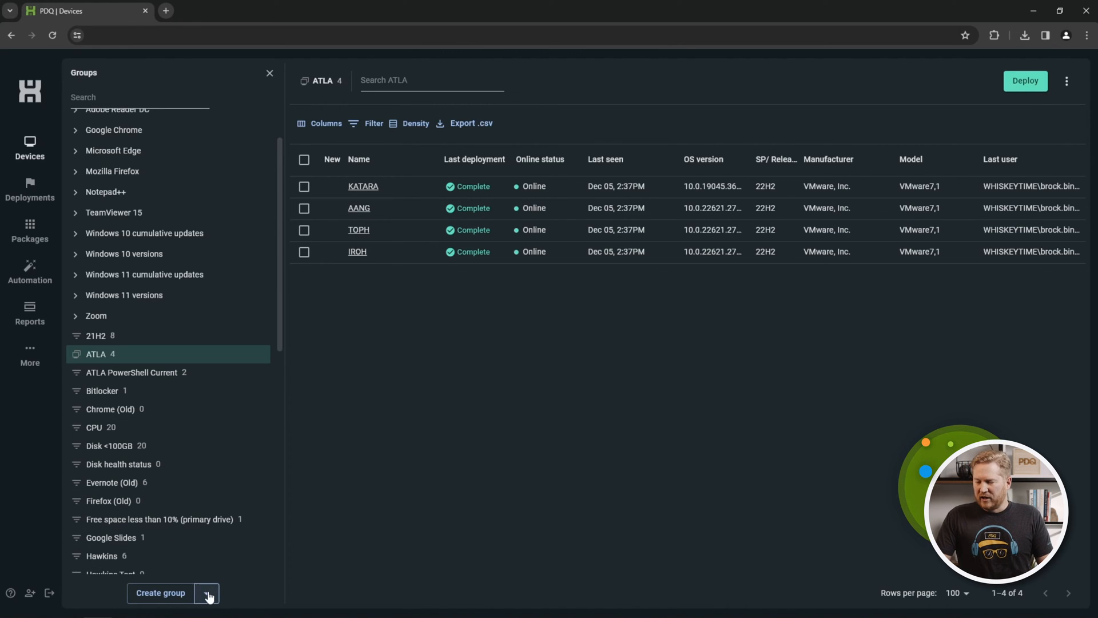
Start a new dynamic group named 'Chrome or Firefox'.
click(207, 592)
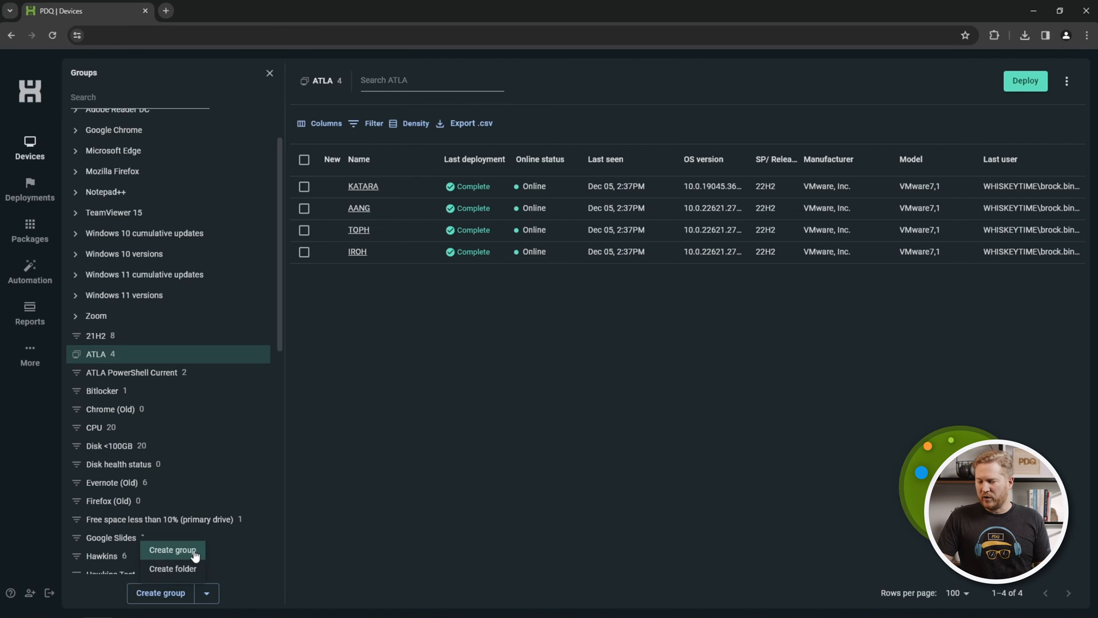
click(172, 549)
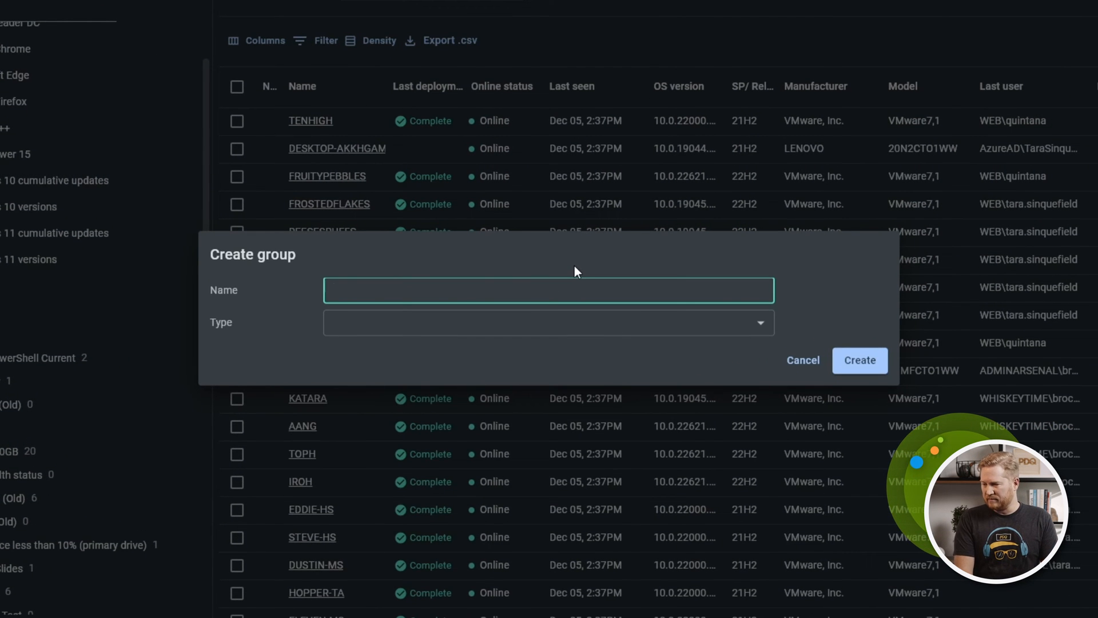
text(Chrome)
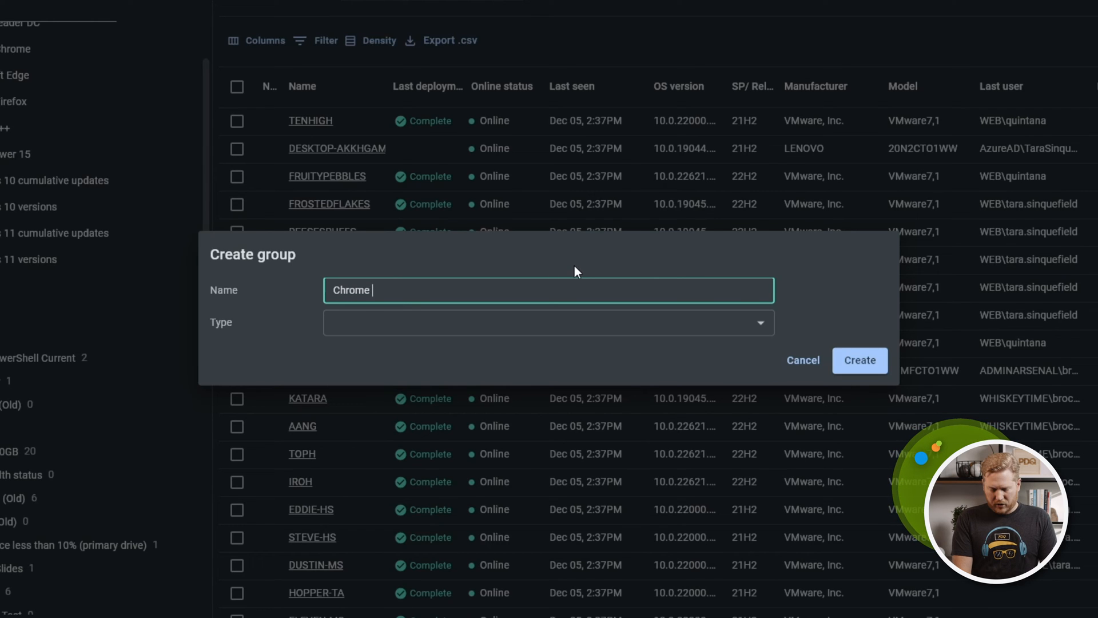
text(or fire)
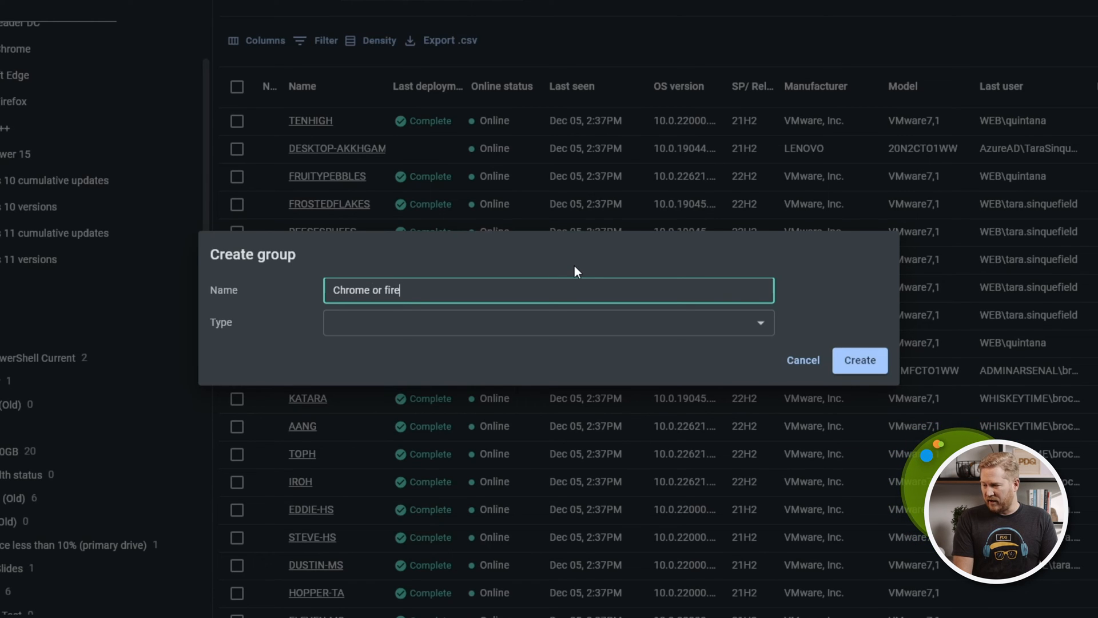
click(571, 325)
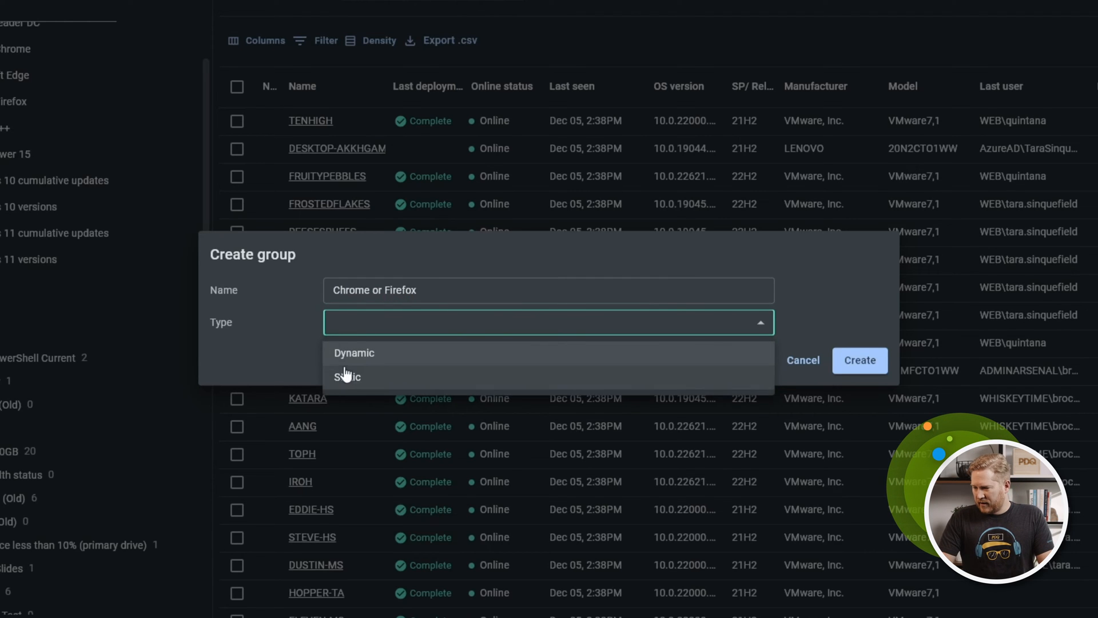
click(354, 352)
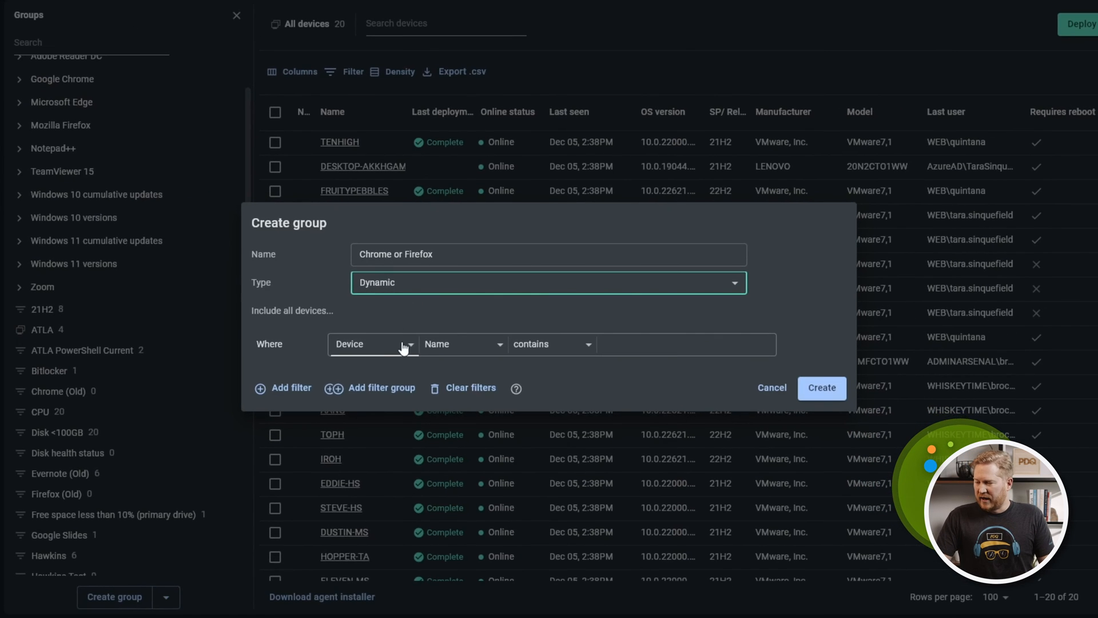
Filter on Software Name contains Chrome OR Software Name contains Firefox.
click(373, 344)
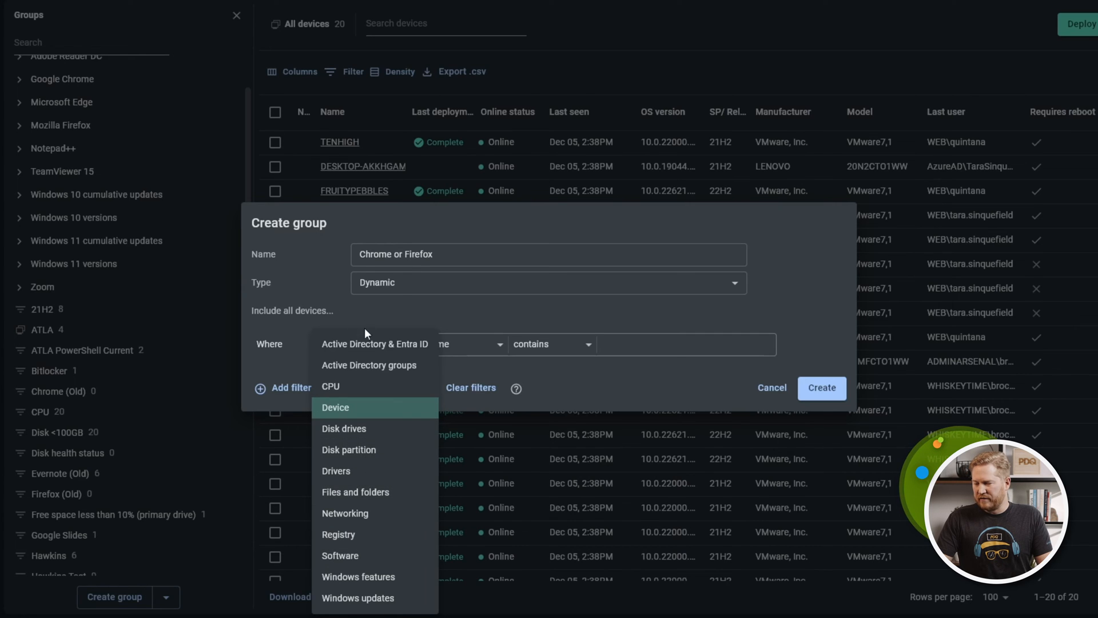
click(340, 556)
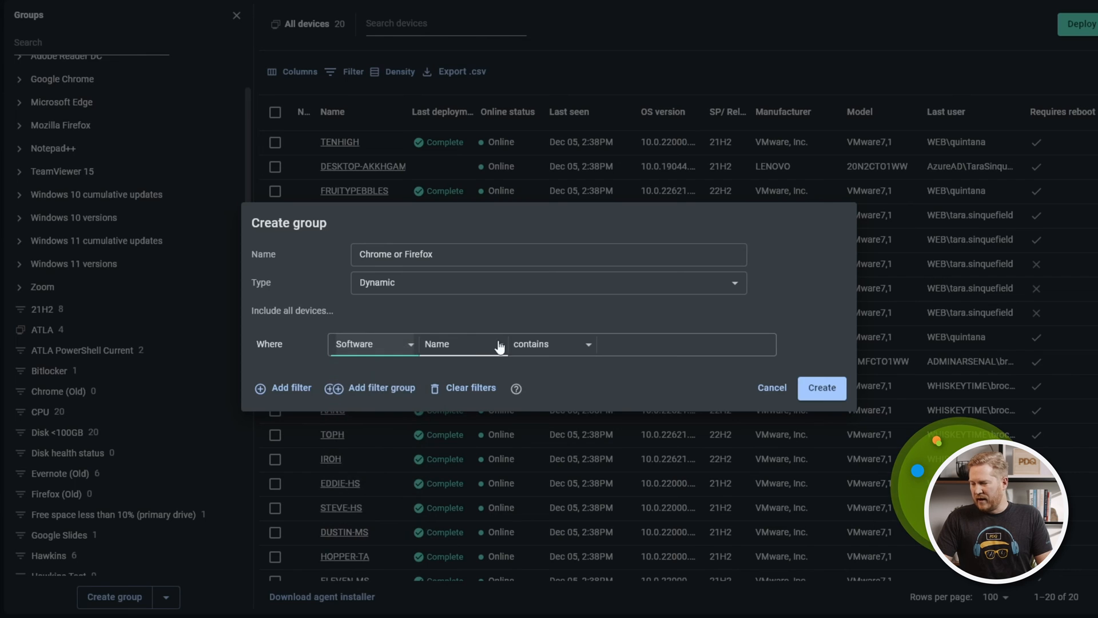
text(C)
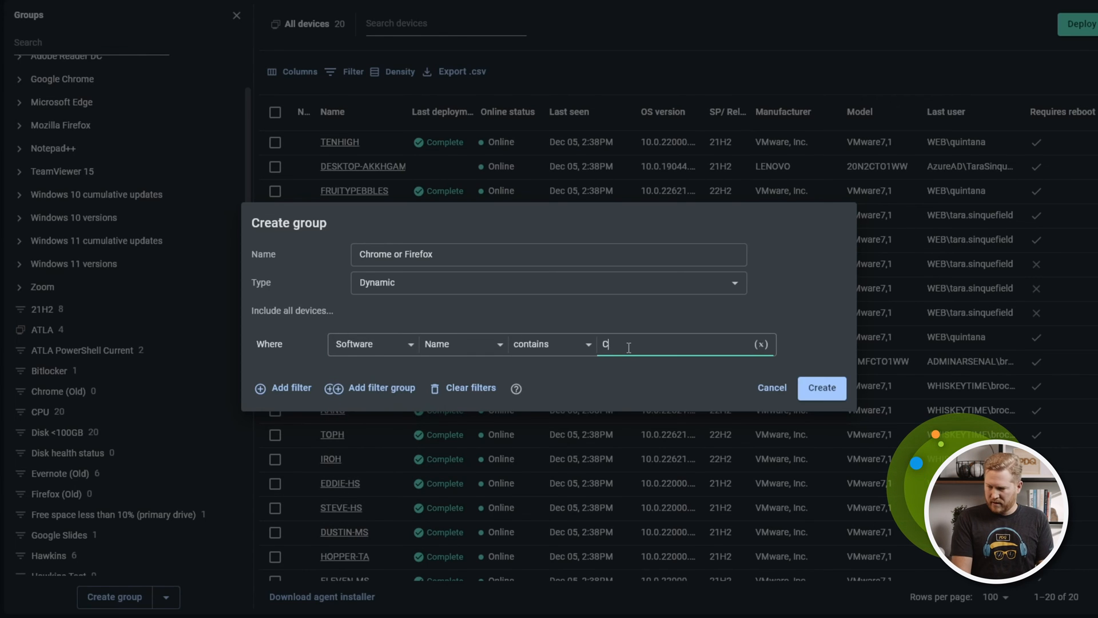
text(hrome)
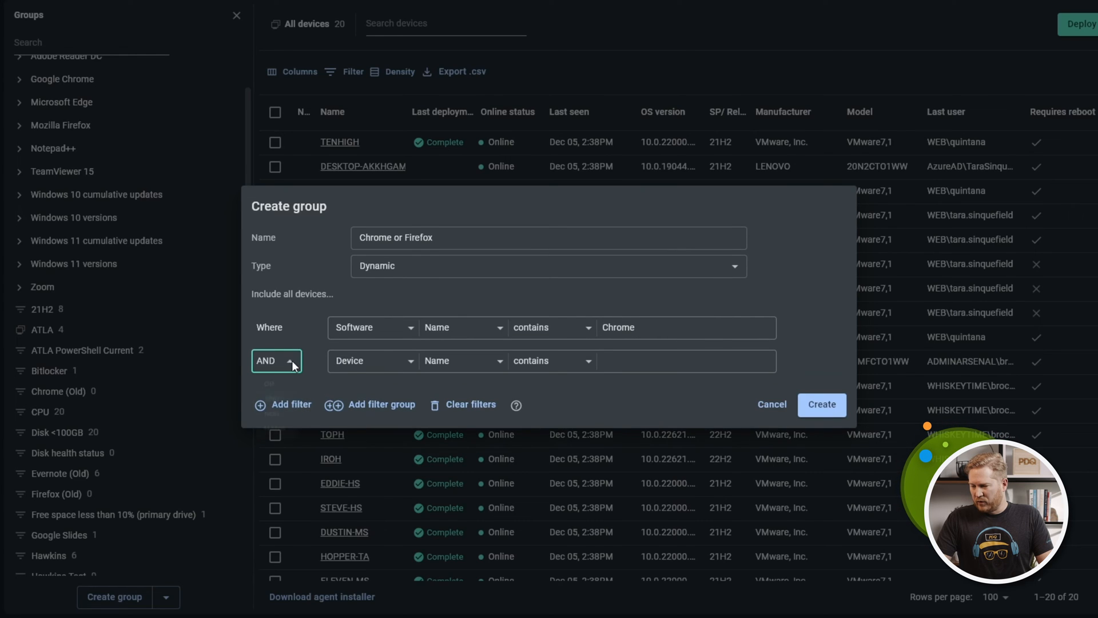
click(275, 360)
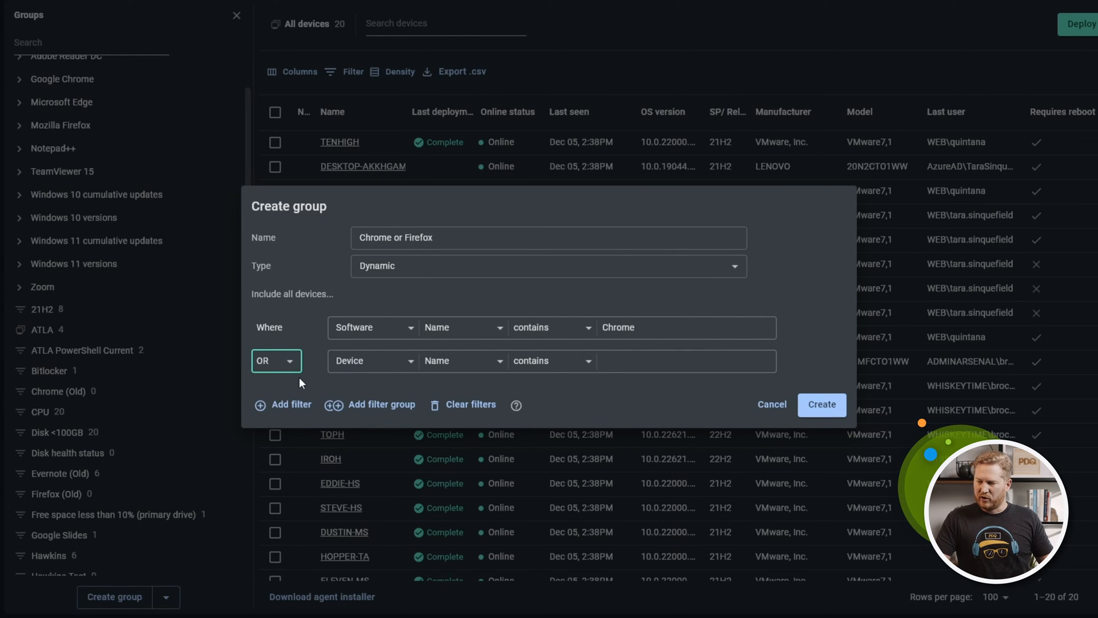
click(373, 360)
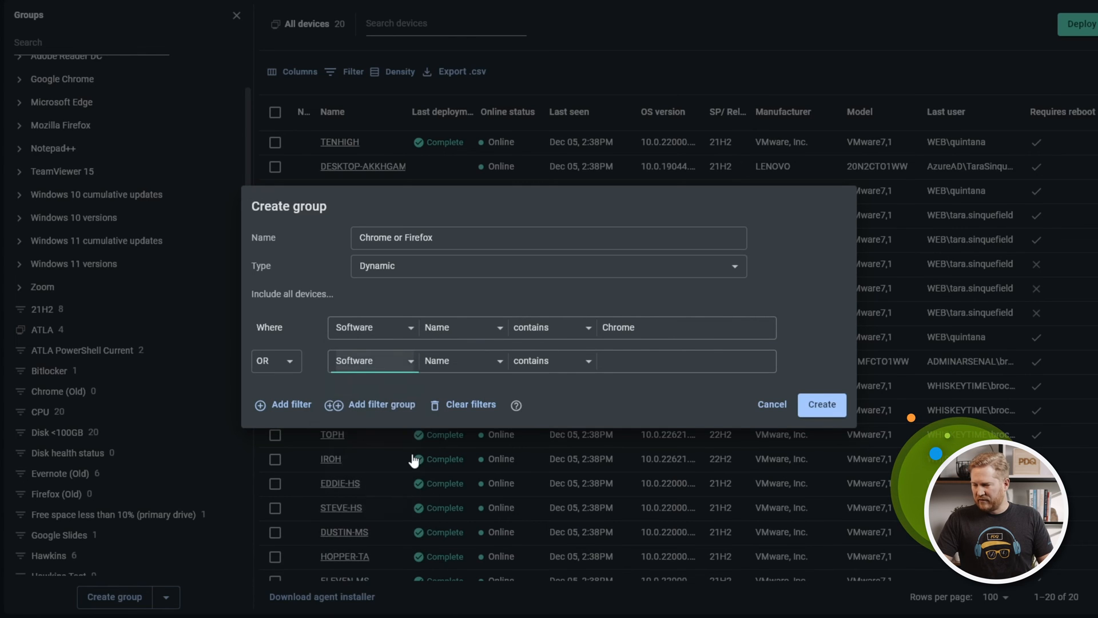
click(680, 360)
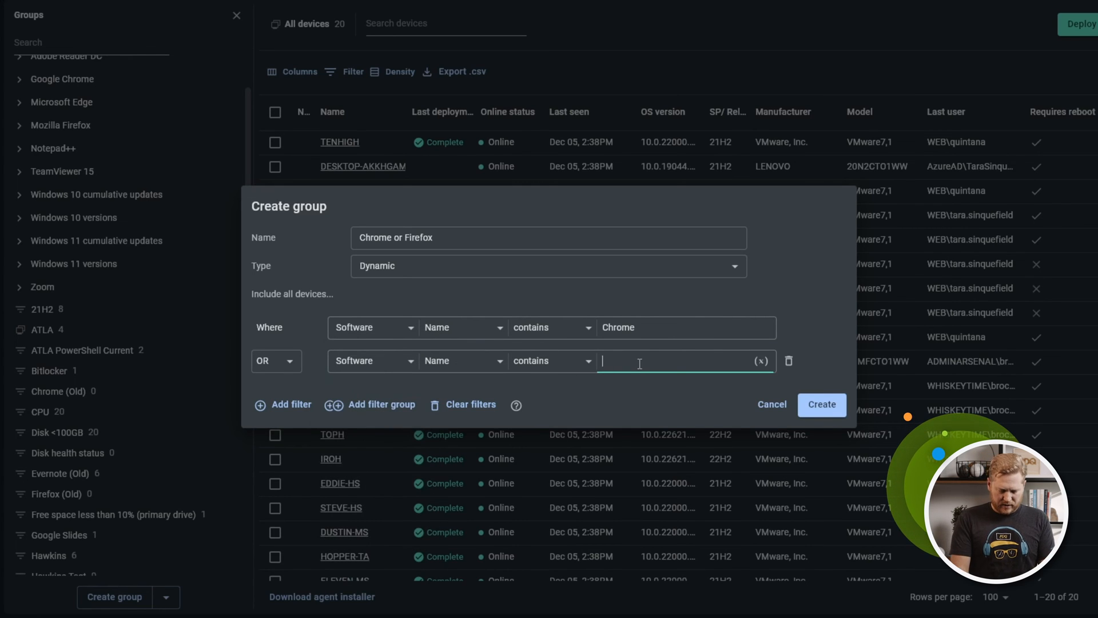
text(Firefox)
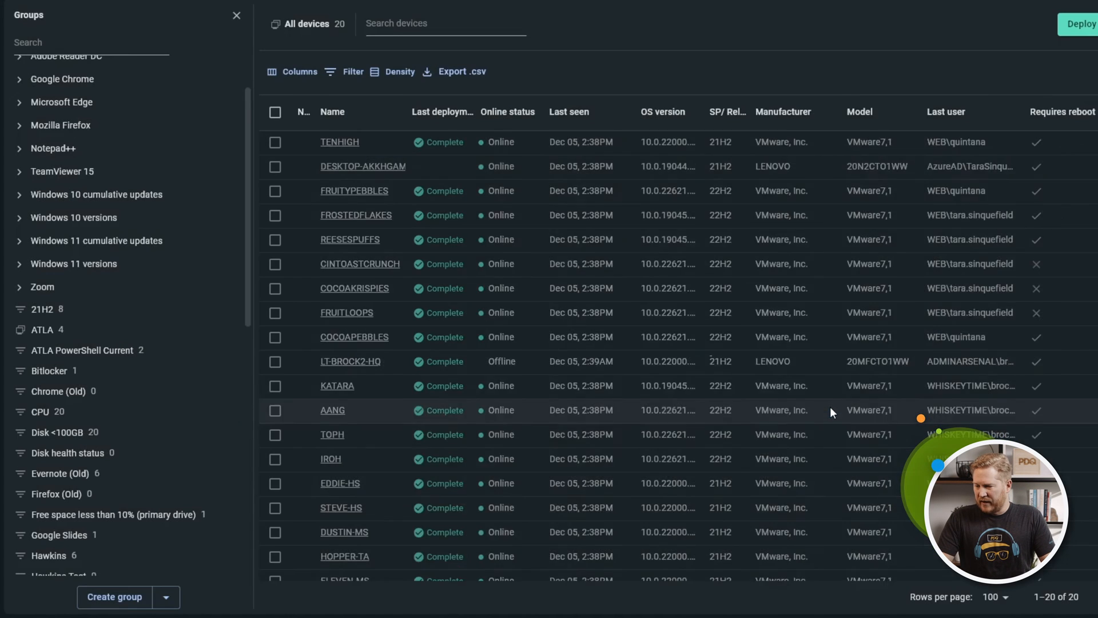
View the 19 devices of the new Chrome or Firefox group.
click(68, 410)
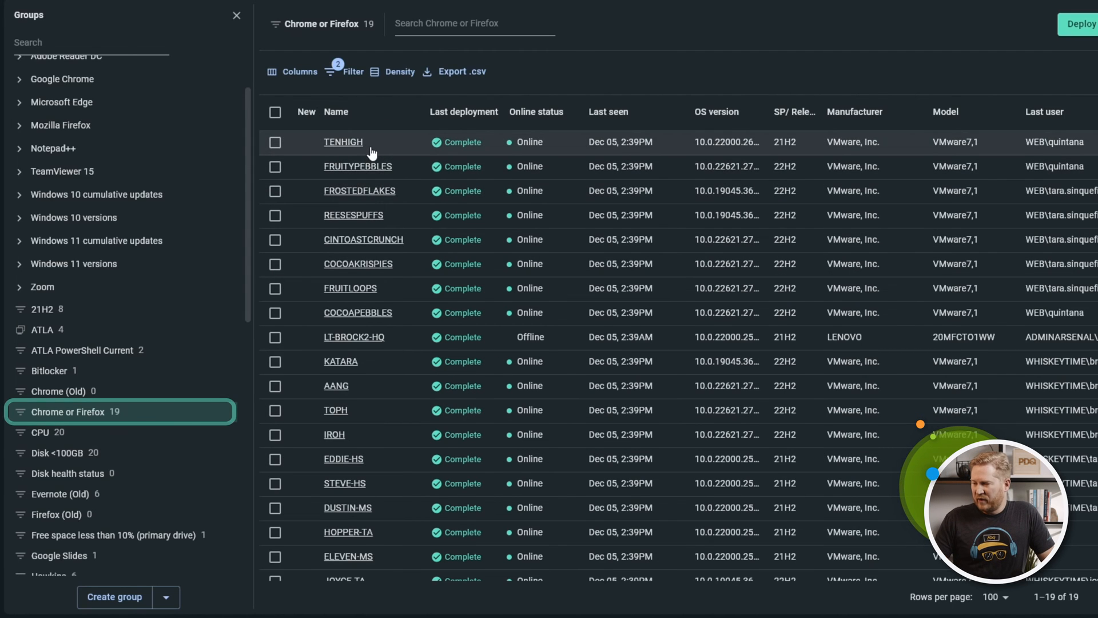
scroll(down, 3)
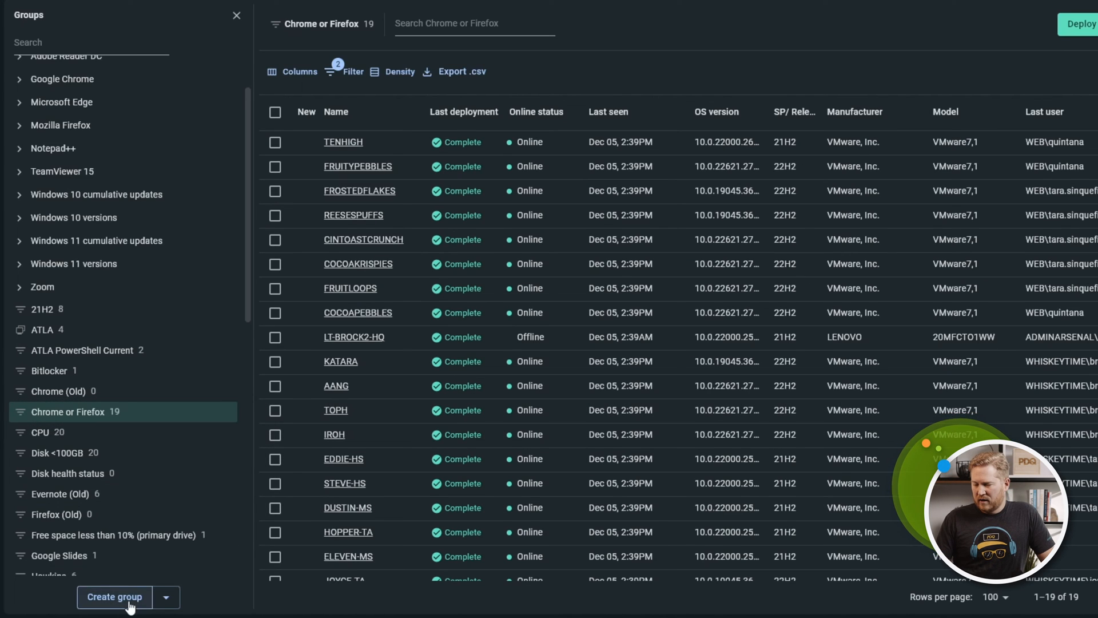
Start a new dynamic group named 'Chrome and Firefox'.
click(166, 597)
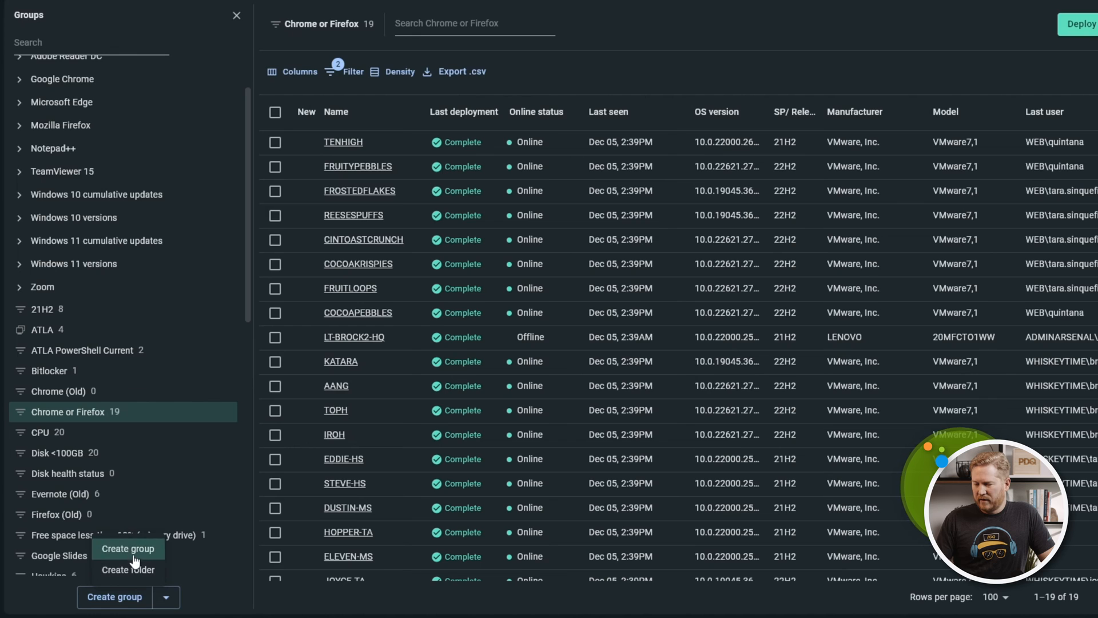
click(127, 549)
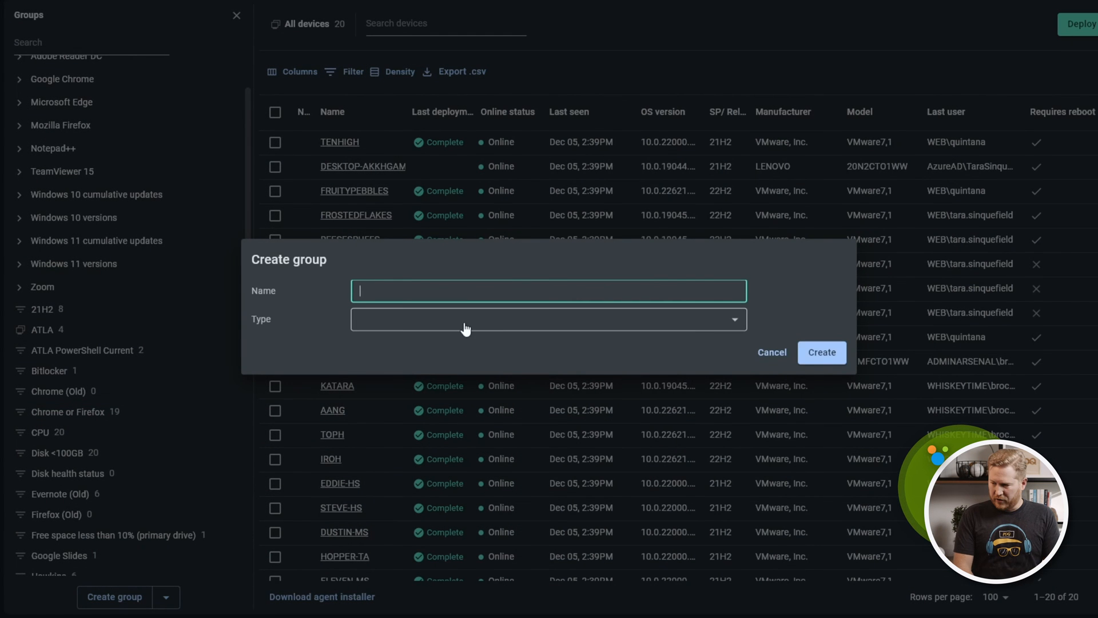
text(Chrome and)
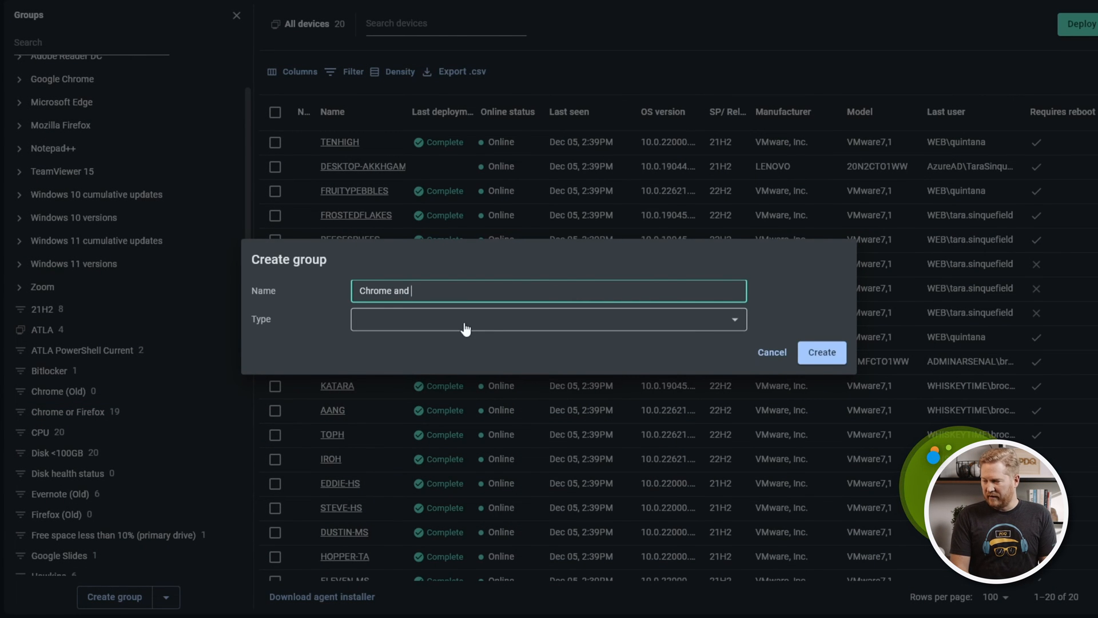
click(548, 319)
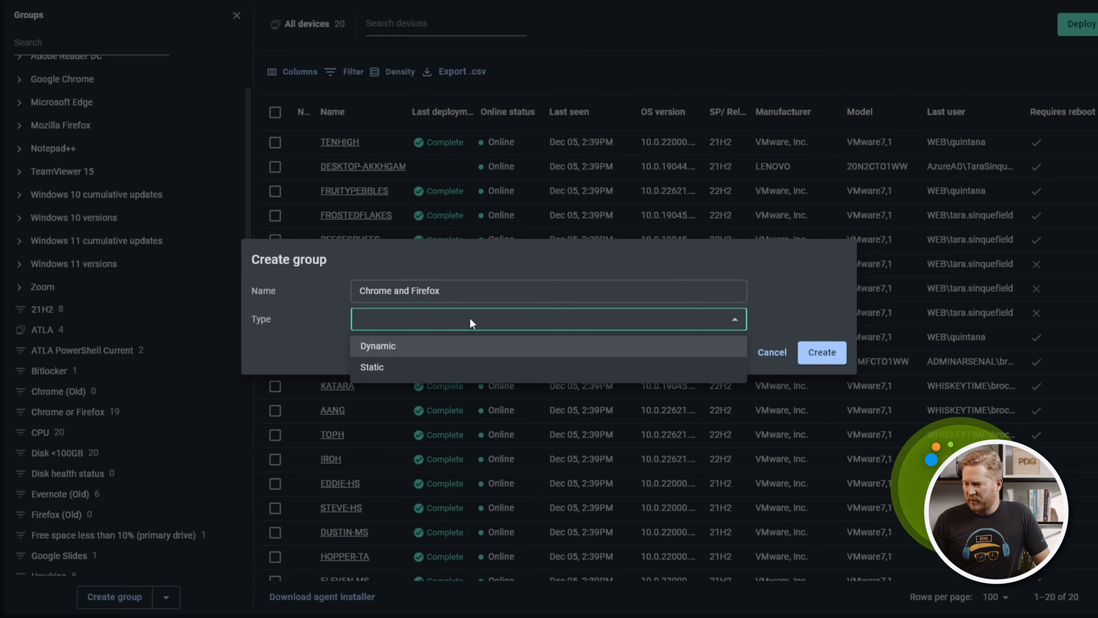
click(377, 346)
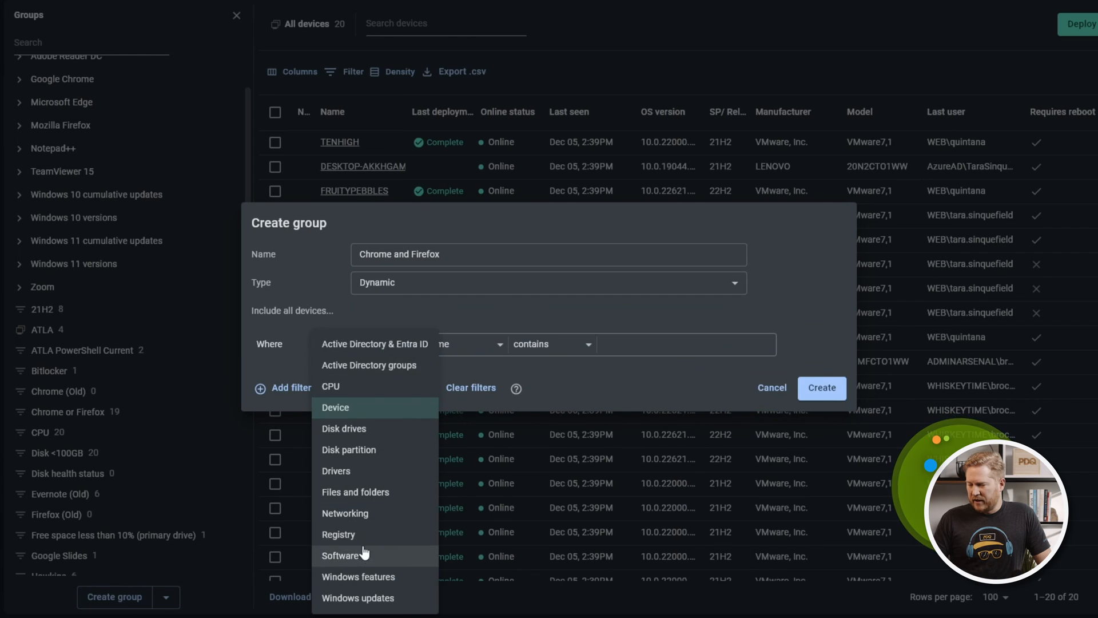
Set the first condition to Software Name contains Chrome.
click(339, 555)
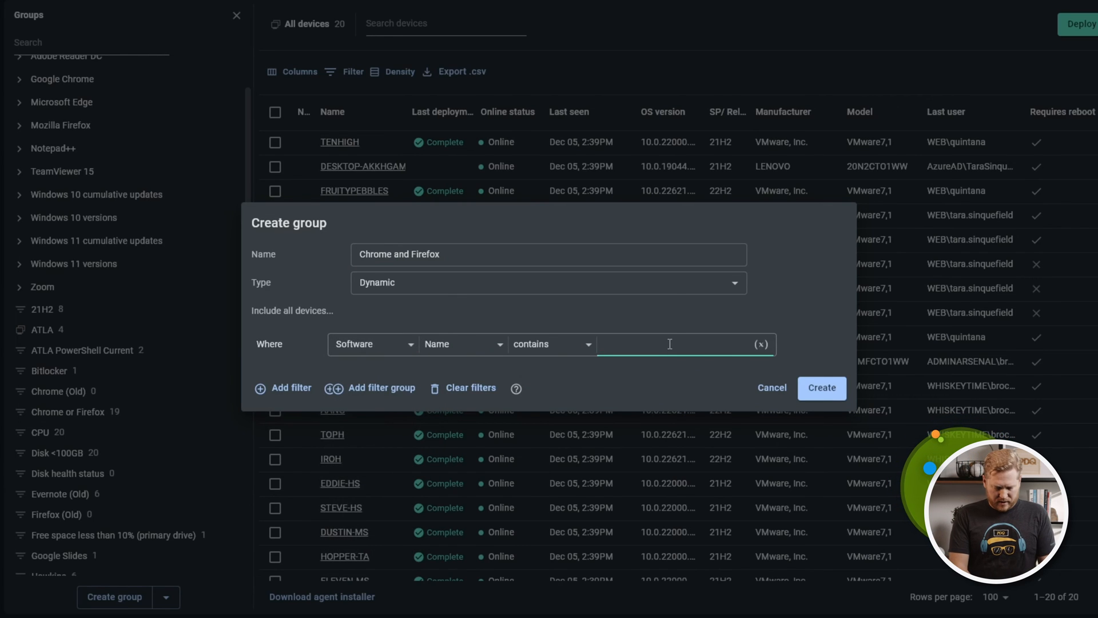
text(Chrome)
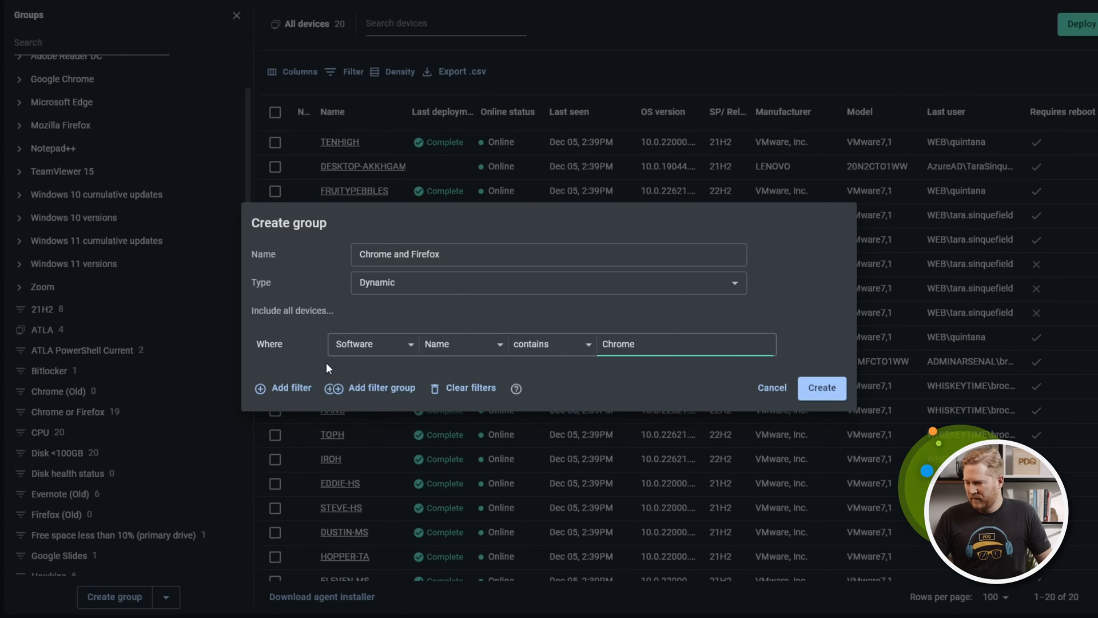
Add a nested AND filter group with Software Name contains Firefox and create the group, listing 8 devices.
click(371, 387)
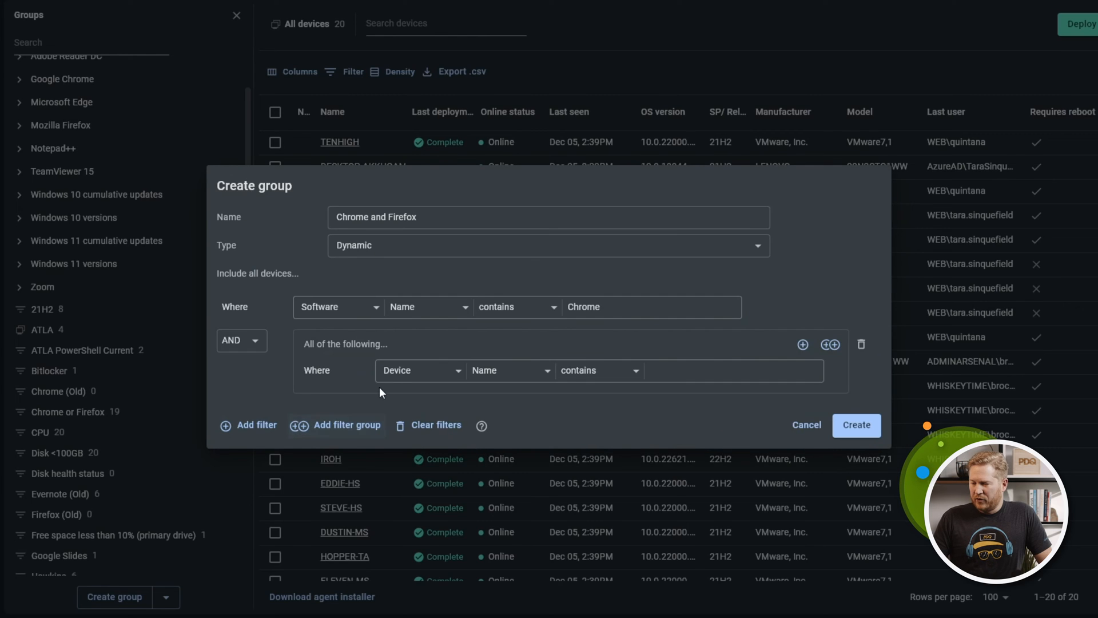
click(420, 370)
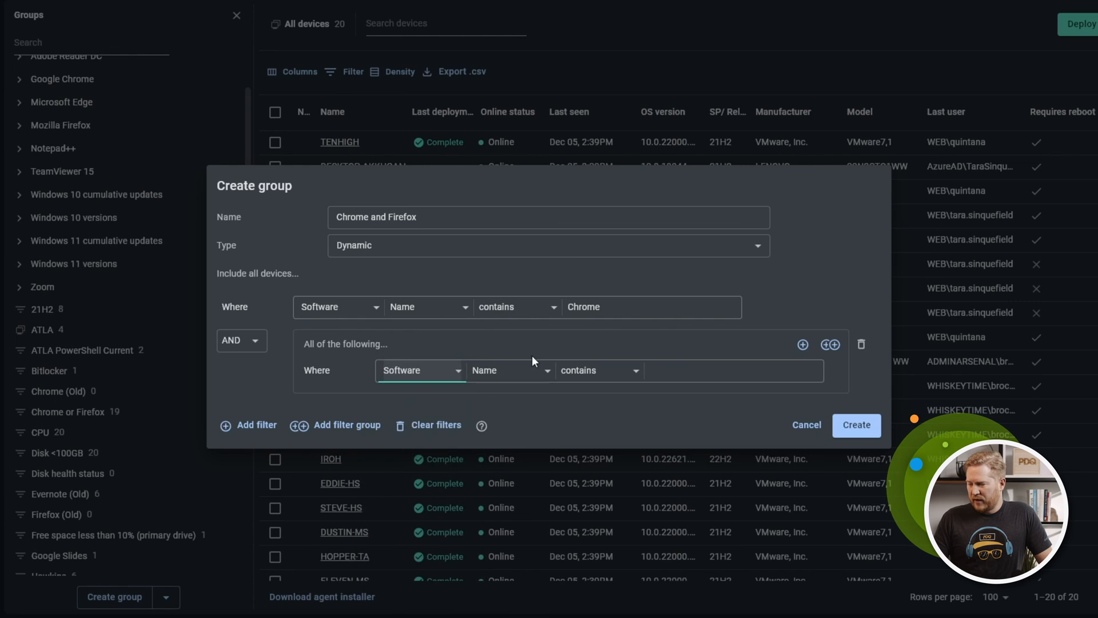
text(F)
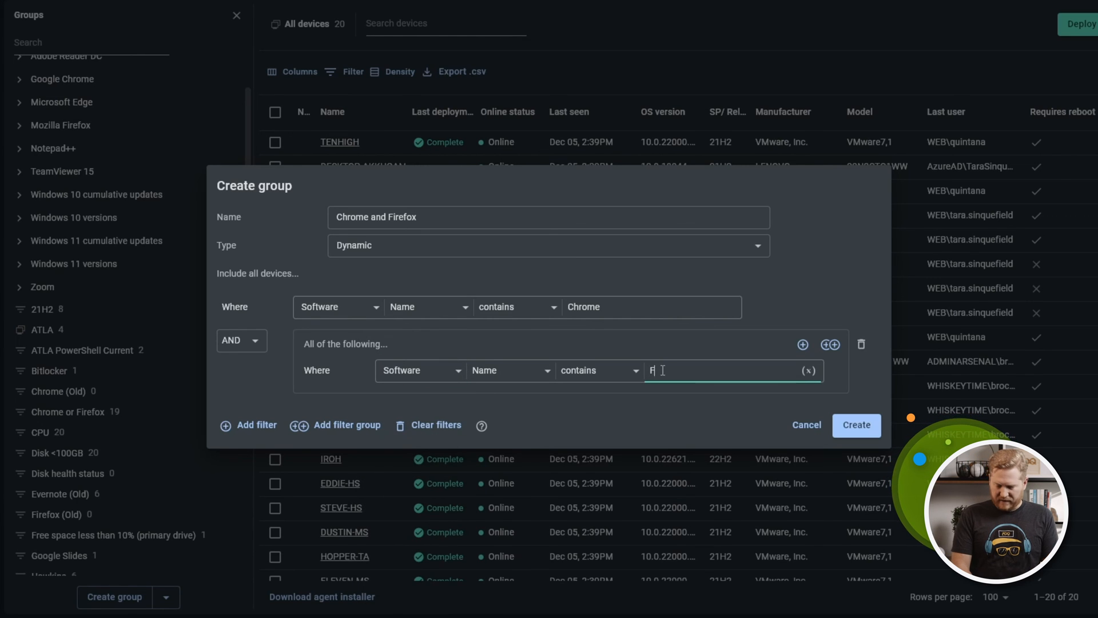
text(irefox)
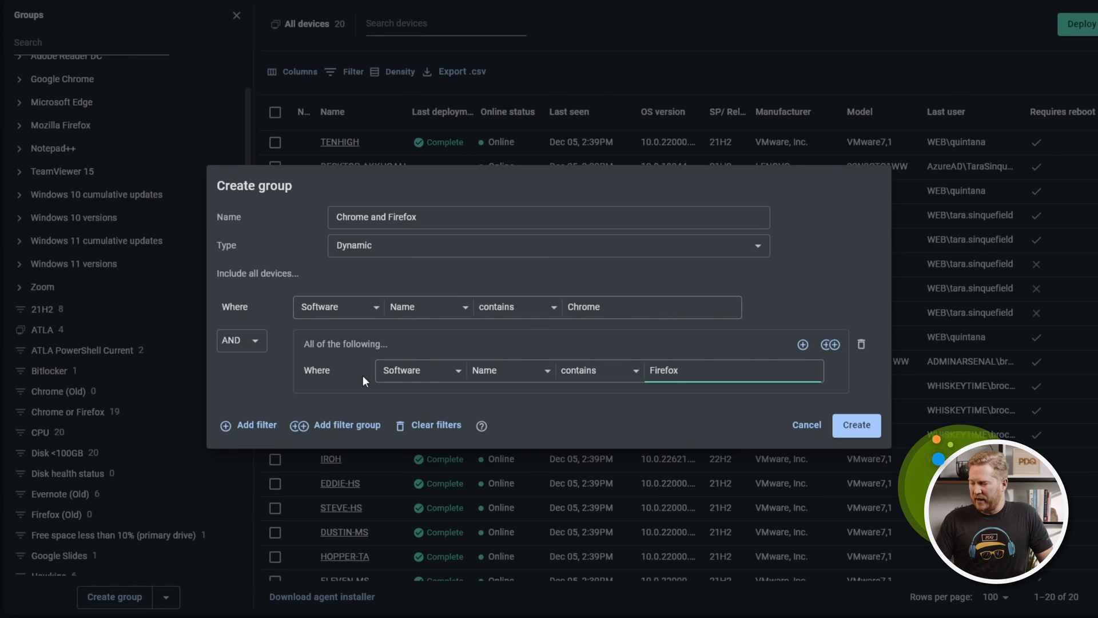
click(856, 424)
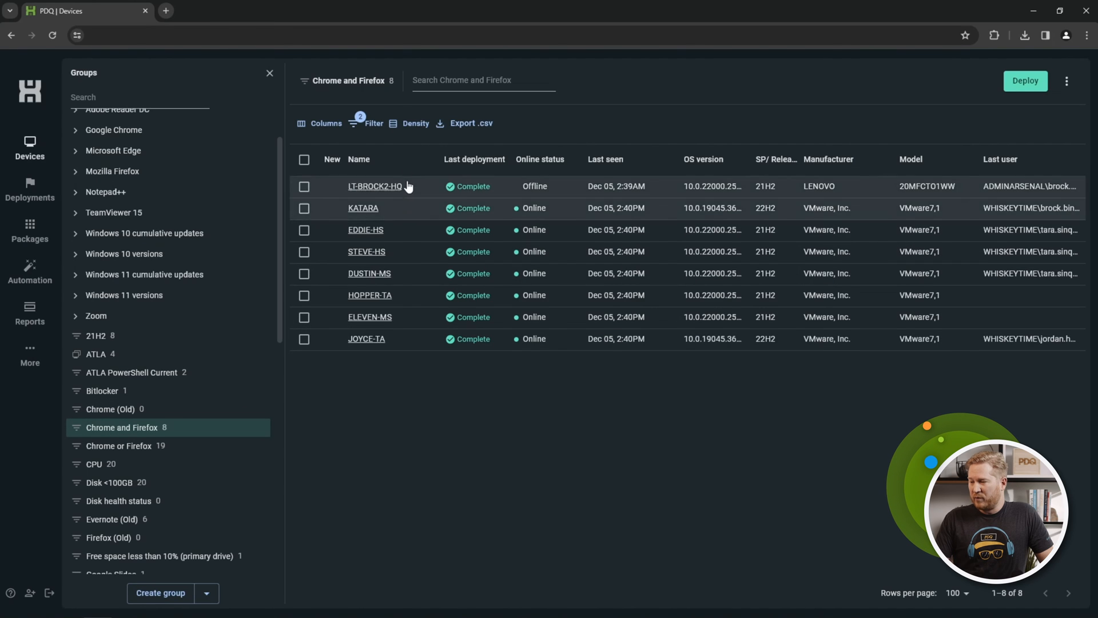
mouse_move(393, 202)
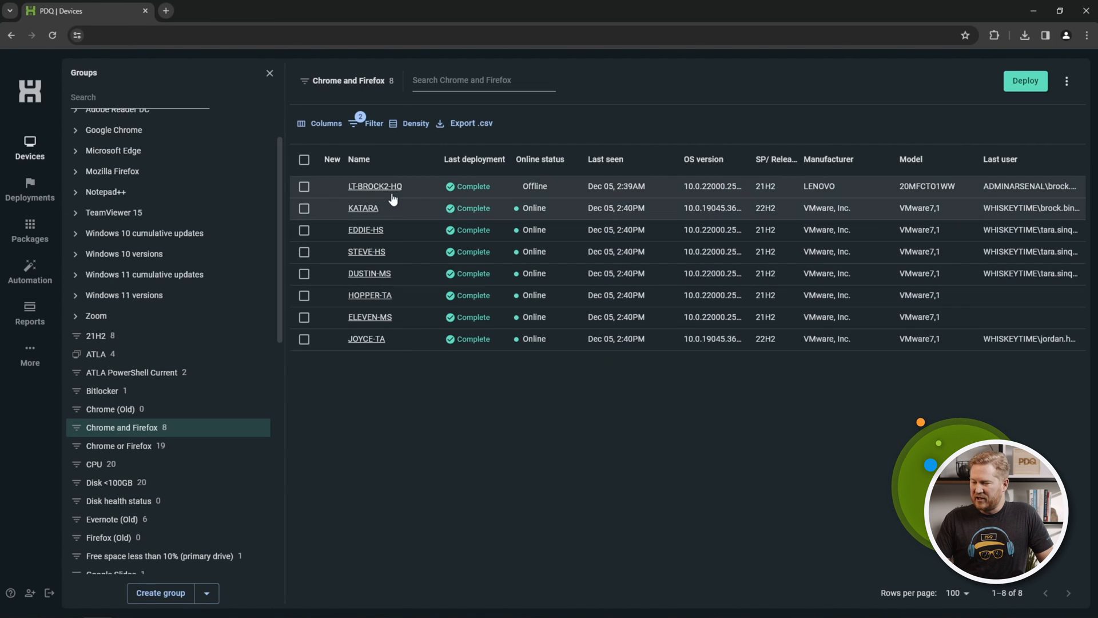
View the 19 devices of the Chrome or Firefox group again.
click(125, 445)
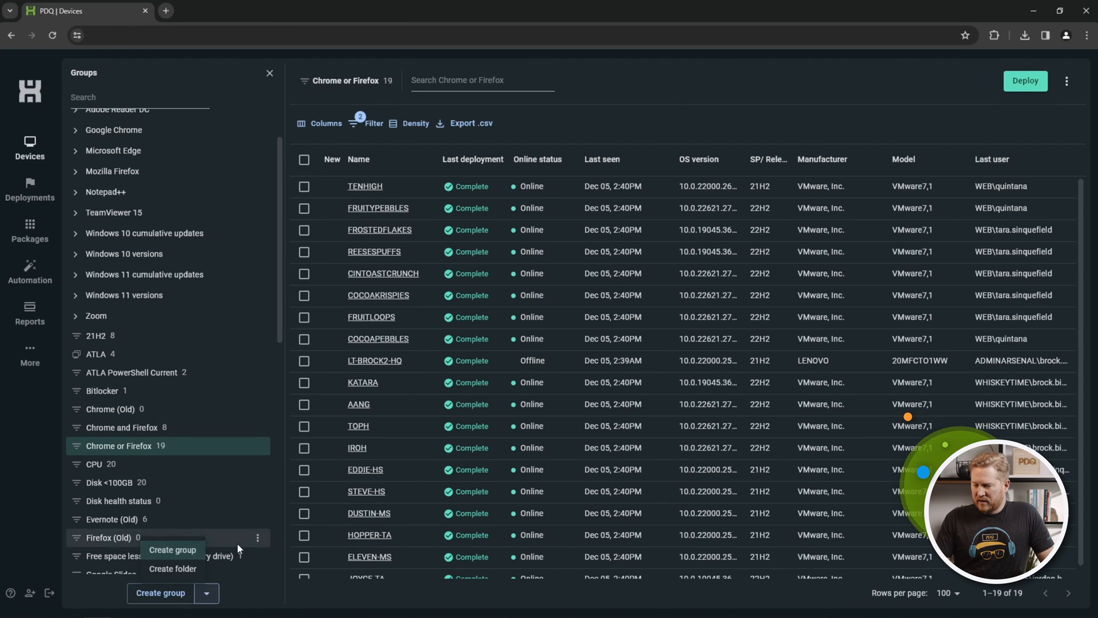
Create a group folder named 'Chrome / Firefox'.
click(171, 568)
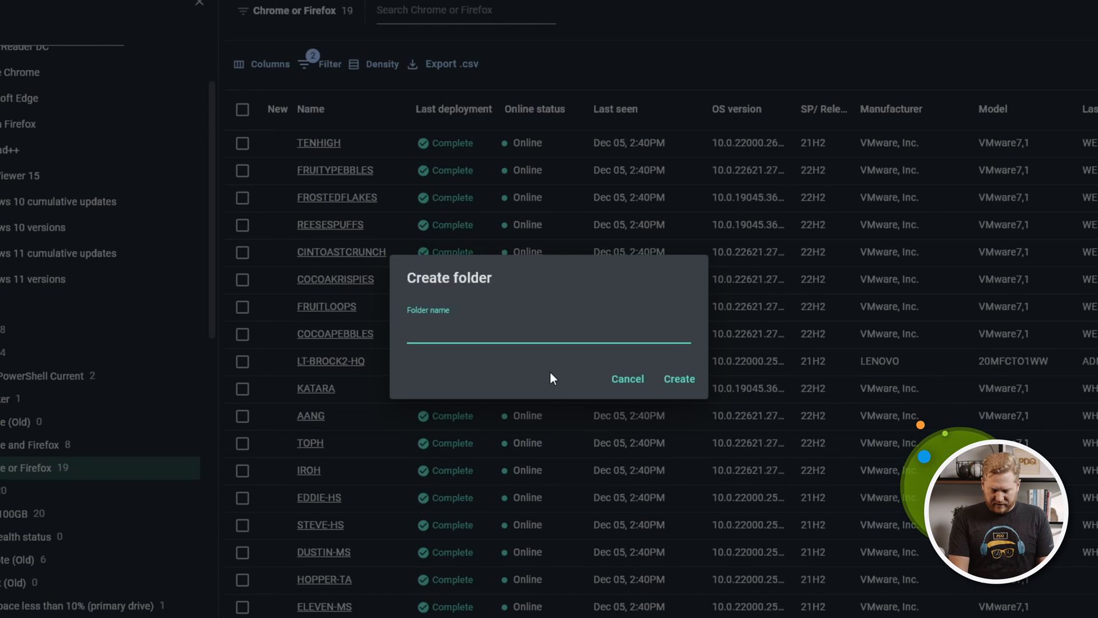
text(Chom)
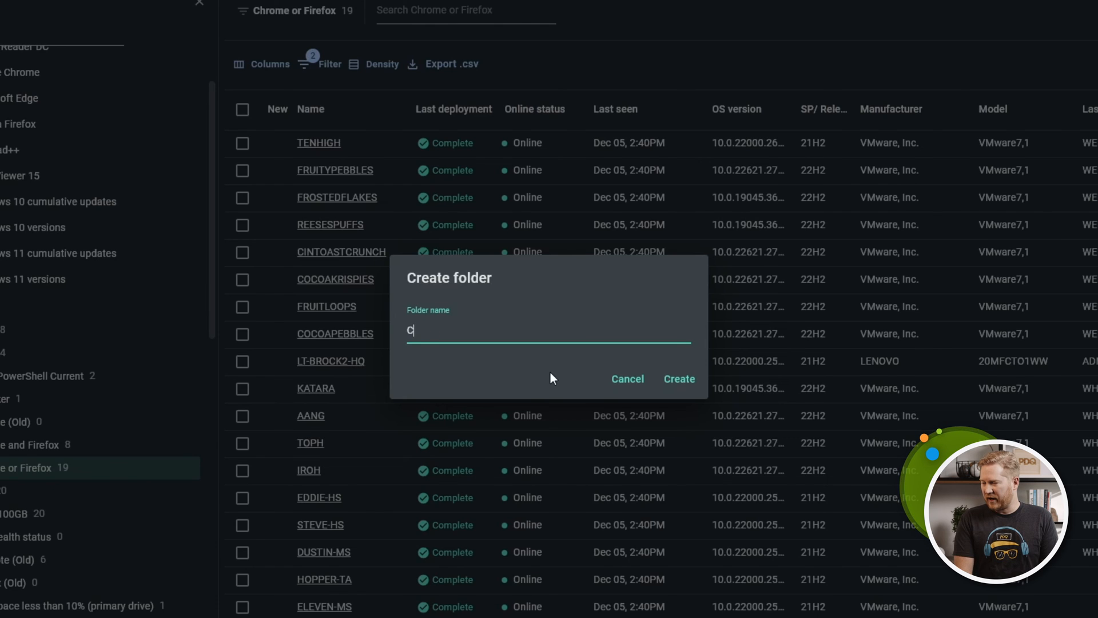
text(hrome /)
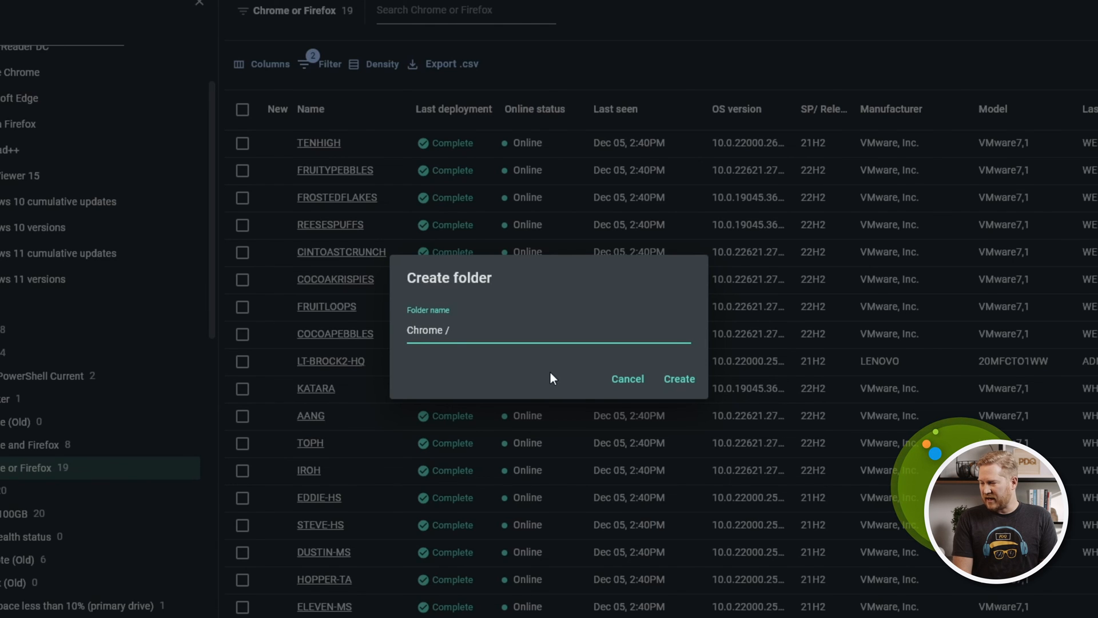
text(Firefox)
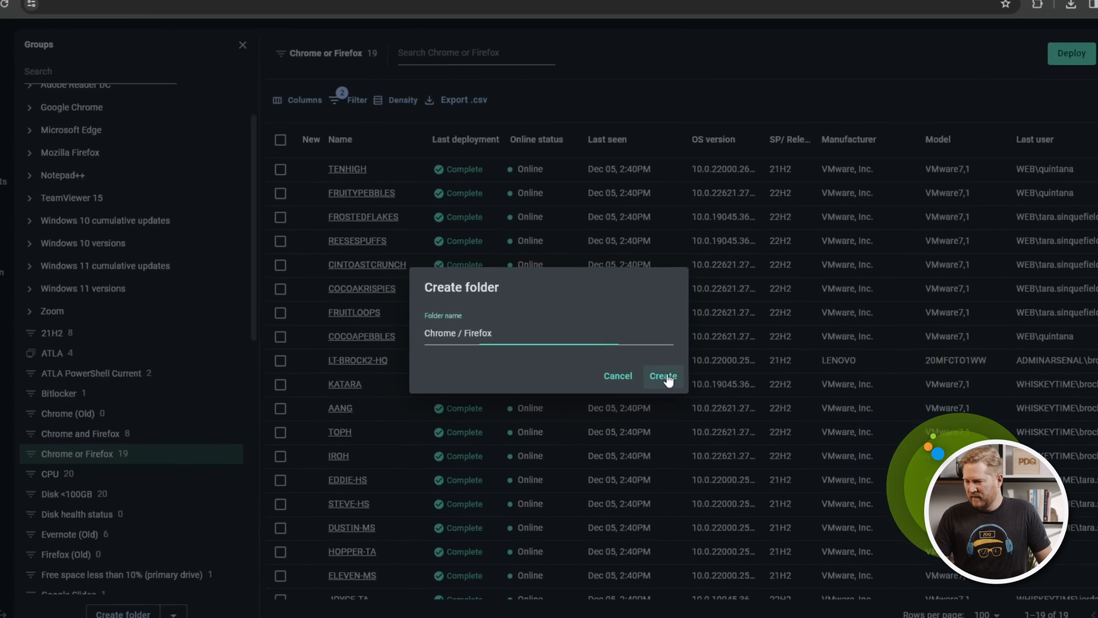
click(662, 375)
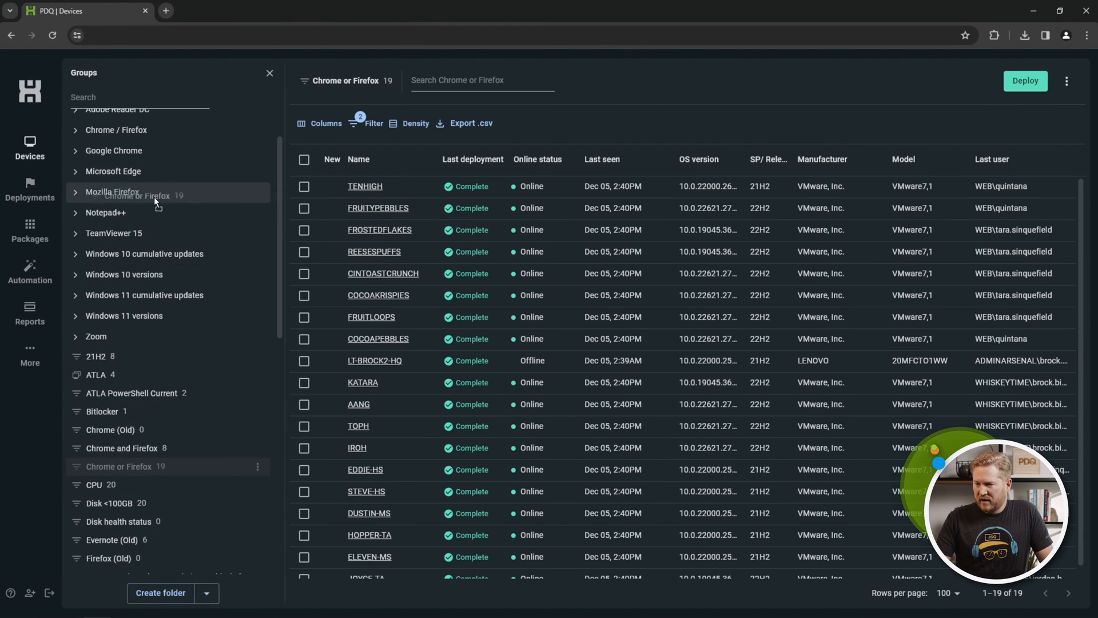
mouse_move(137, 129)
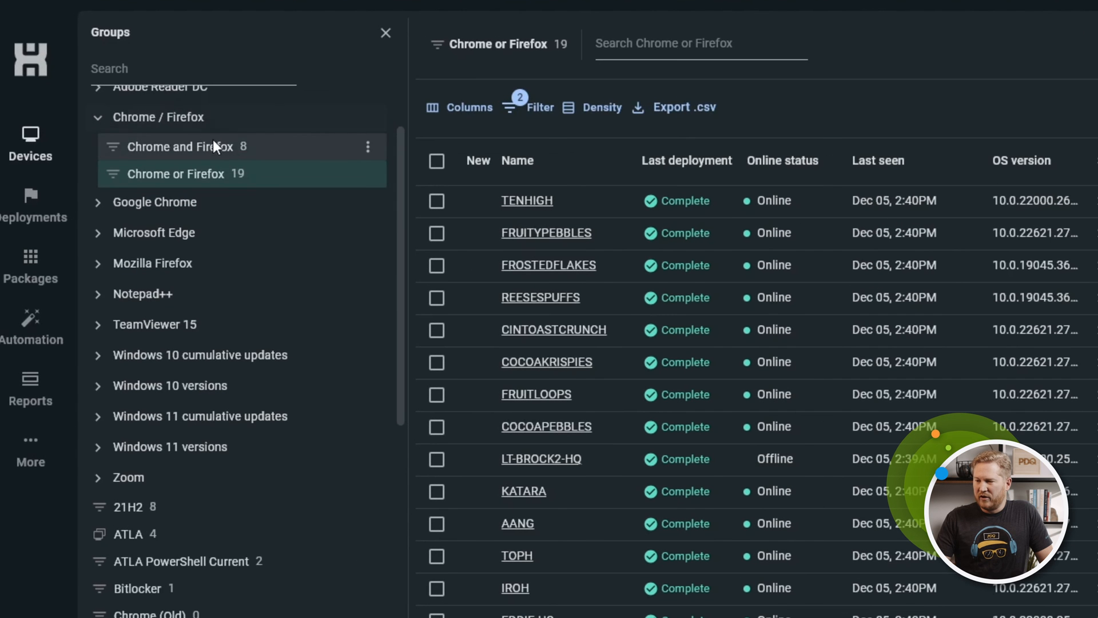
mouse_move(237, 169)
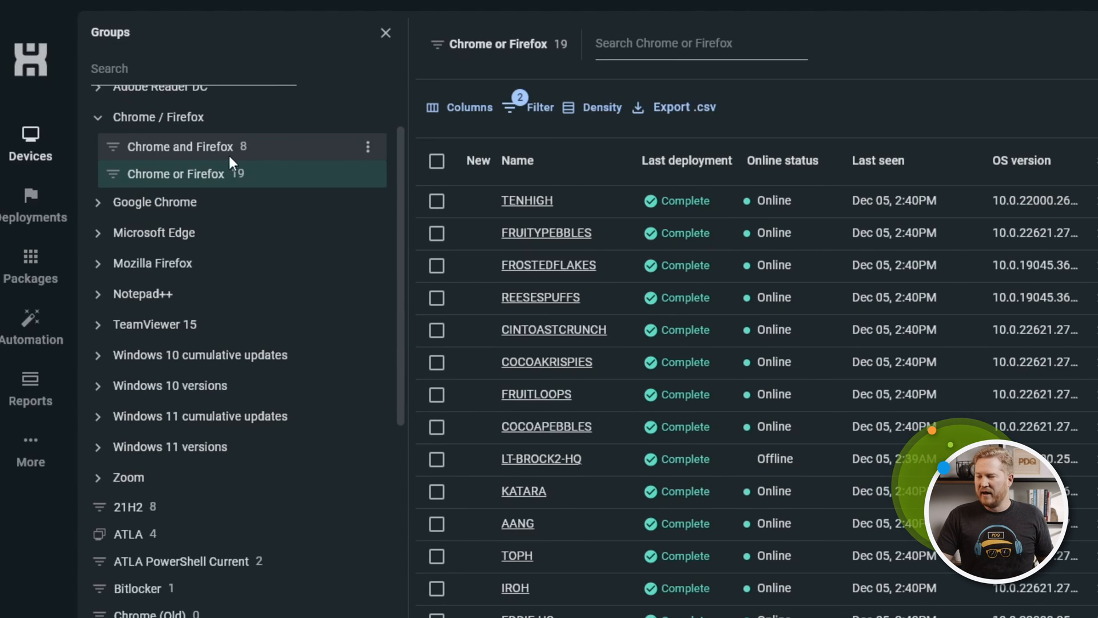
mouse_move(151, 178)
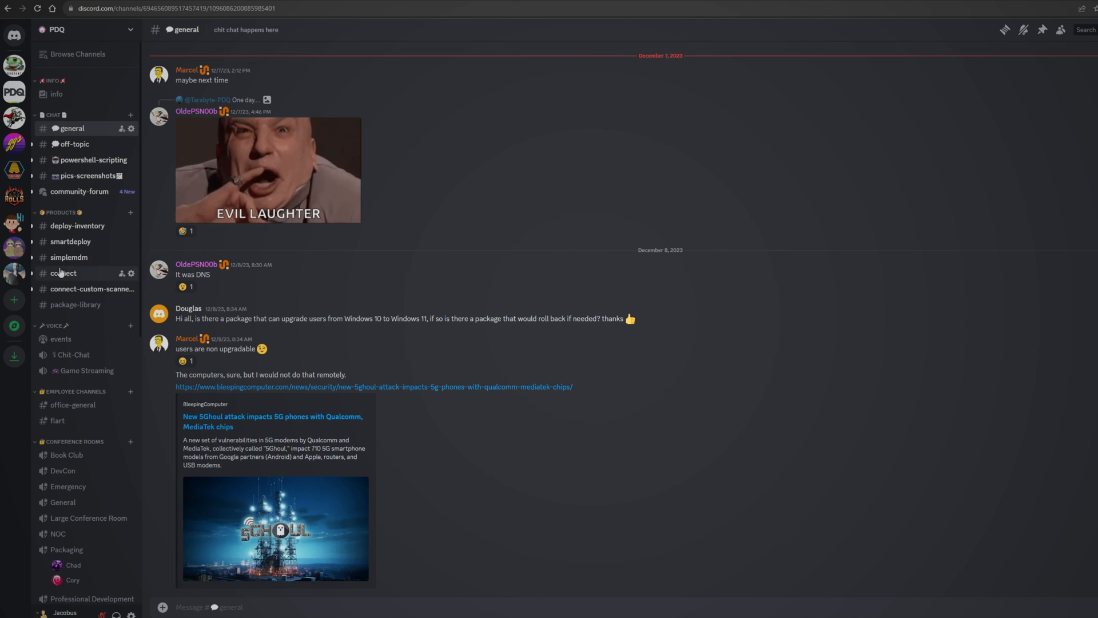
Open the #connect channel in the PDQ Discord server and scroll through its messages.
click(63, 273)
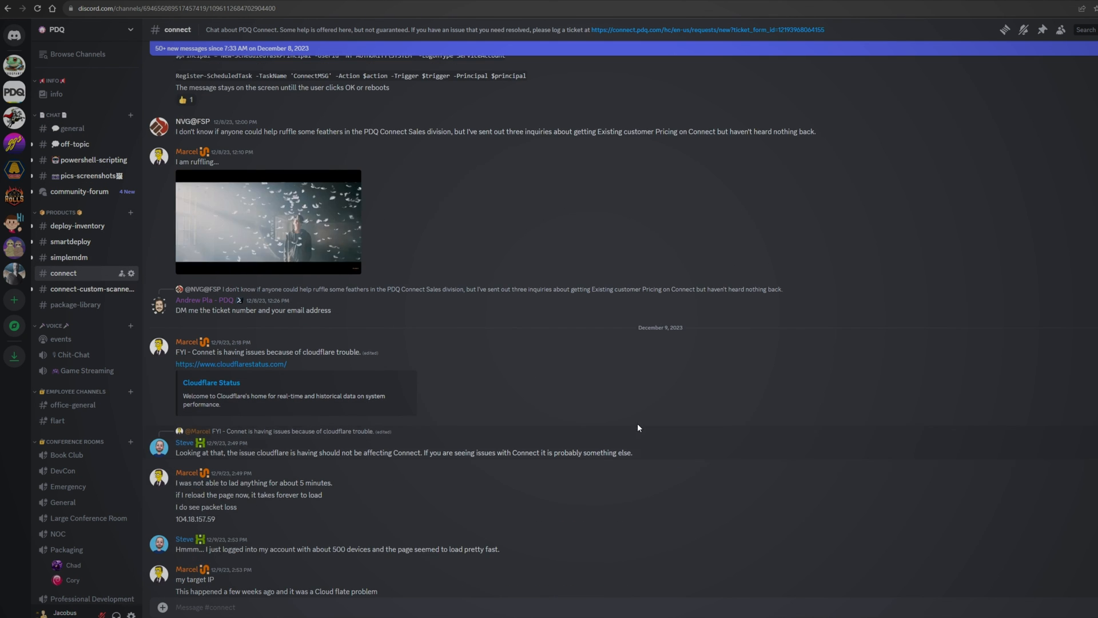
scroll(down, 3)
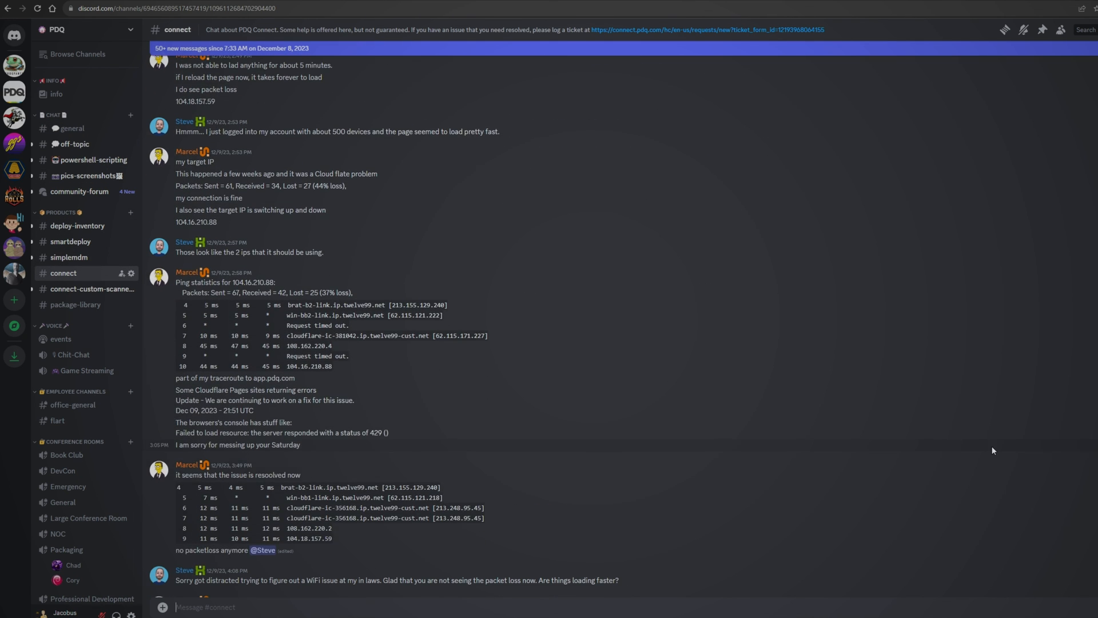
scroll(down, 3)
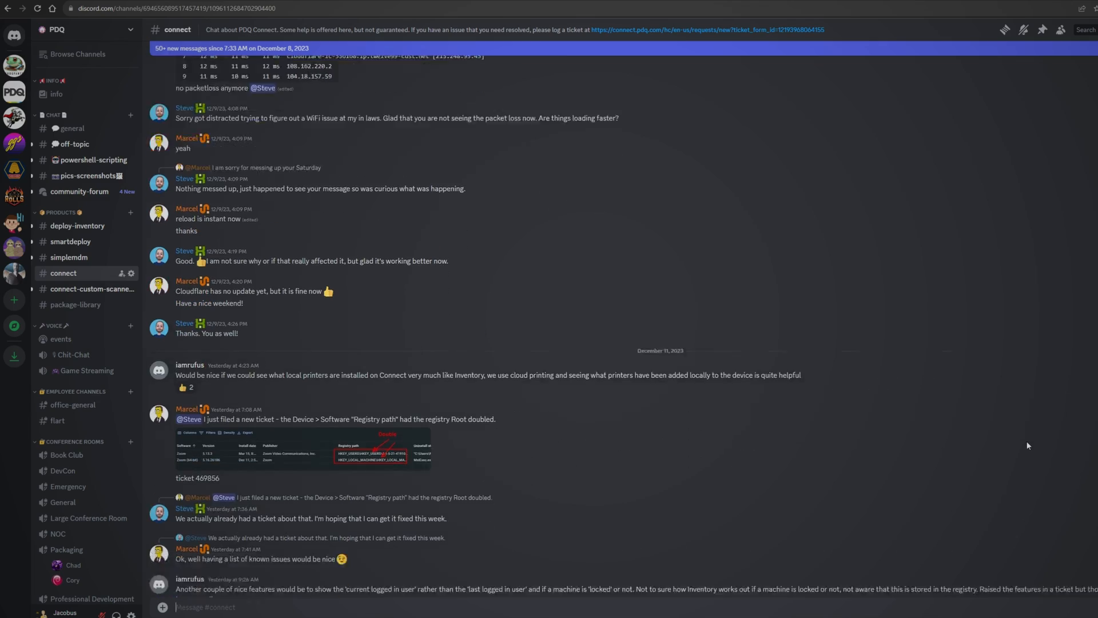